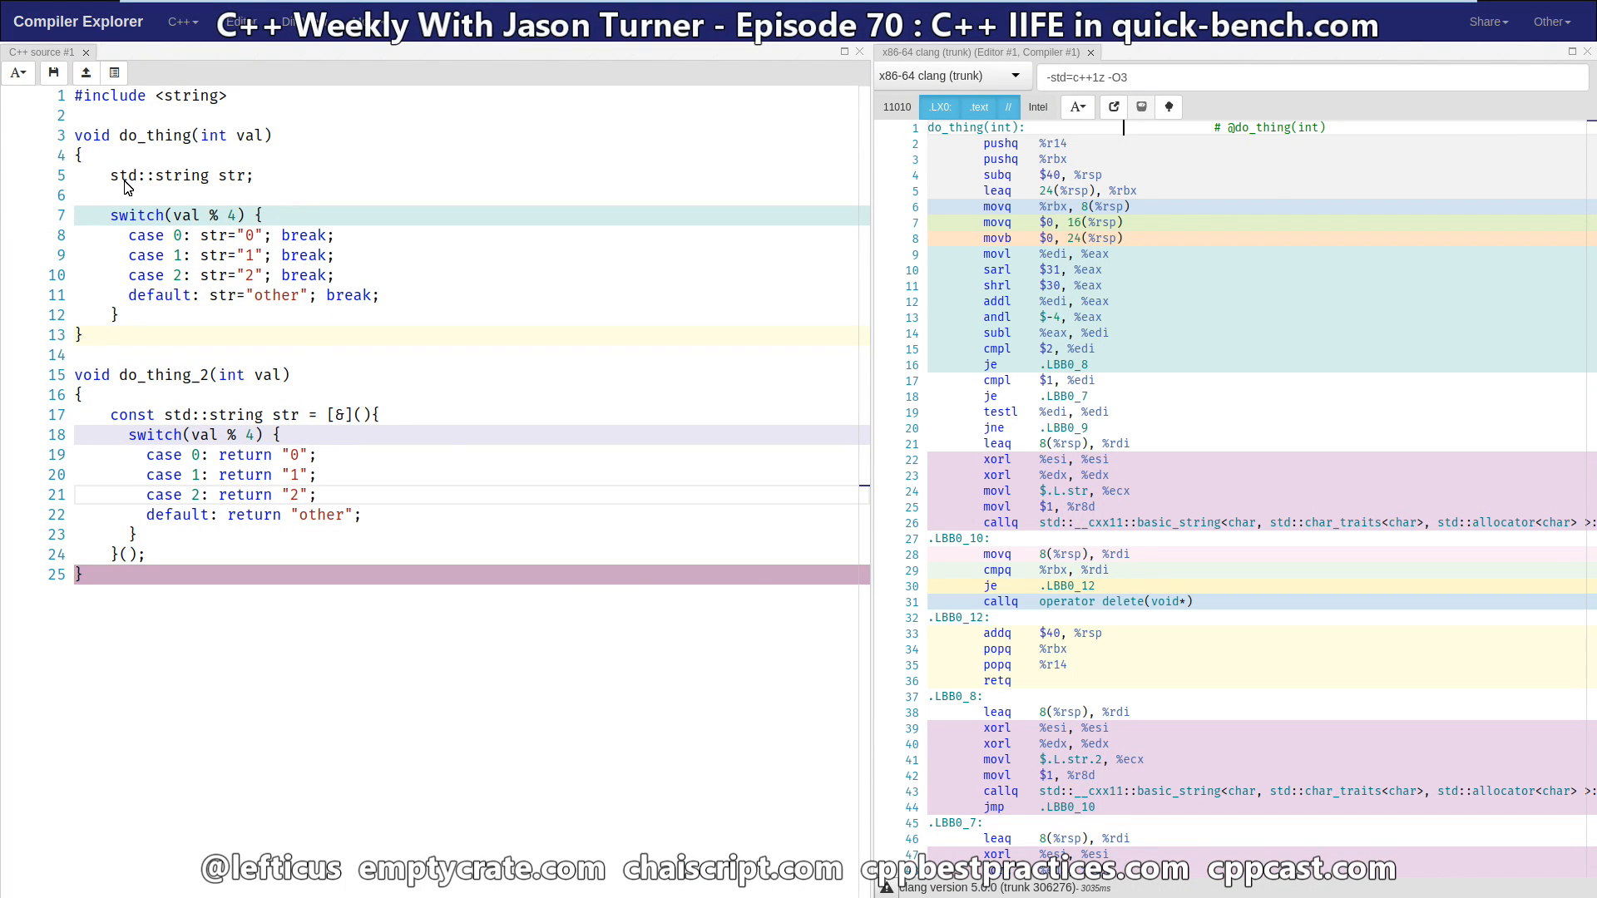
Review the benchmark code, highlighting do_thing's int parameter and the lambda's & capture.
triple_click(180, 174)
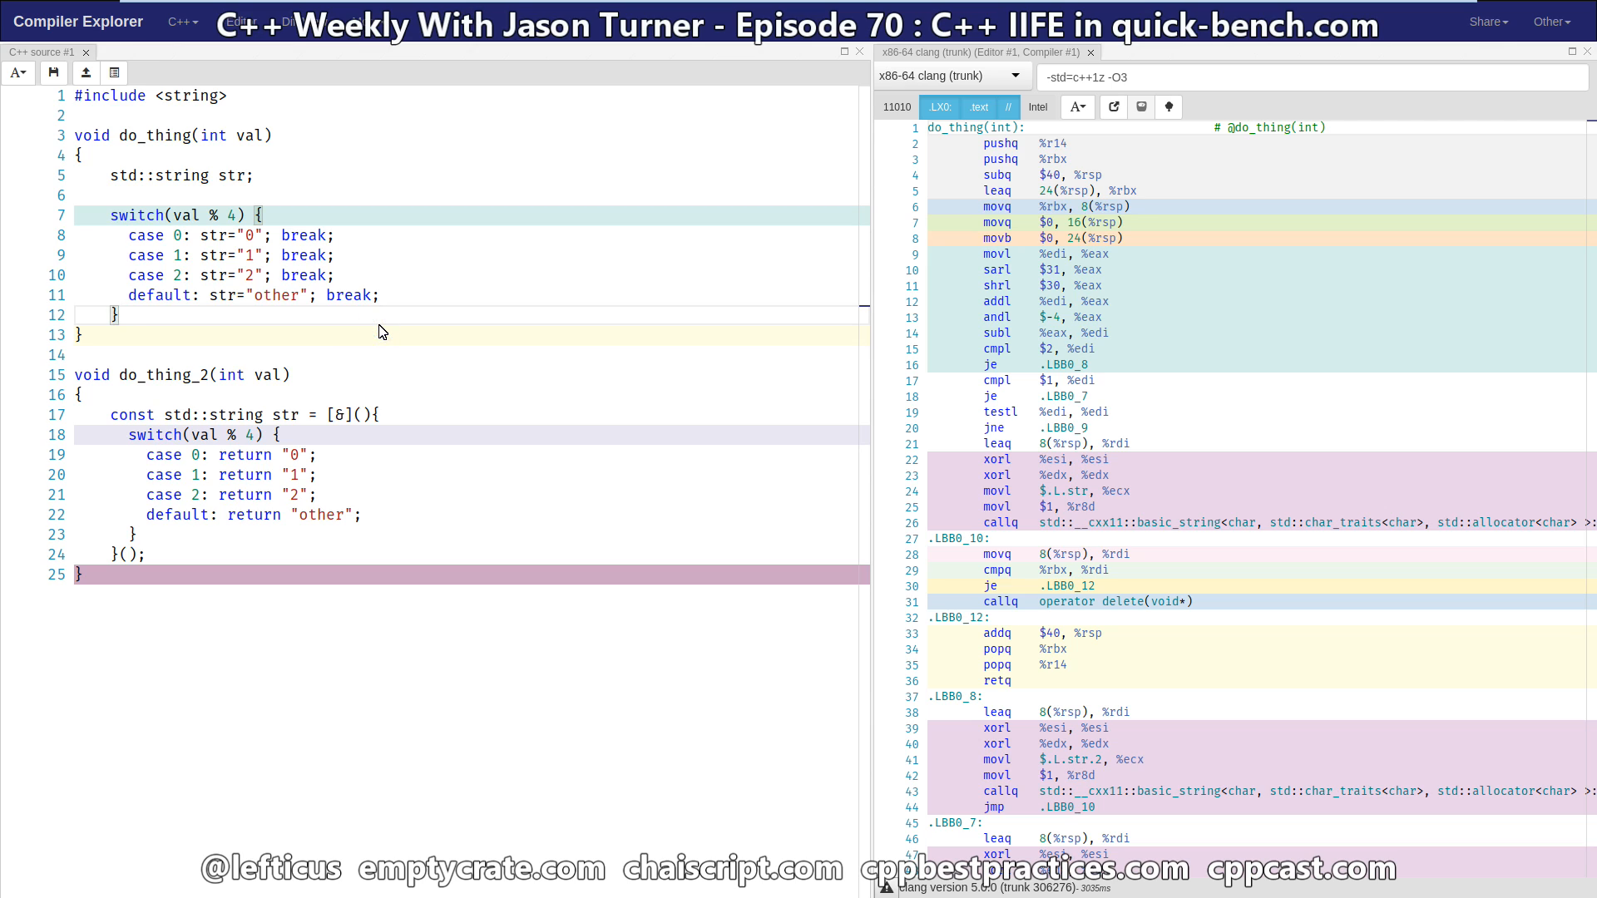
mouse_move(203, 148)
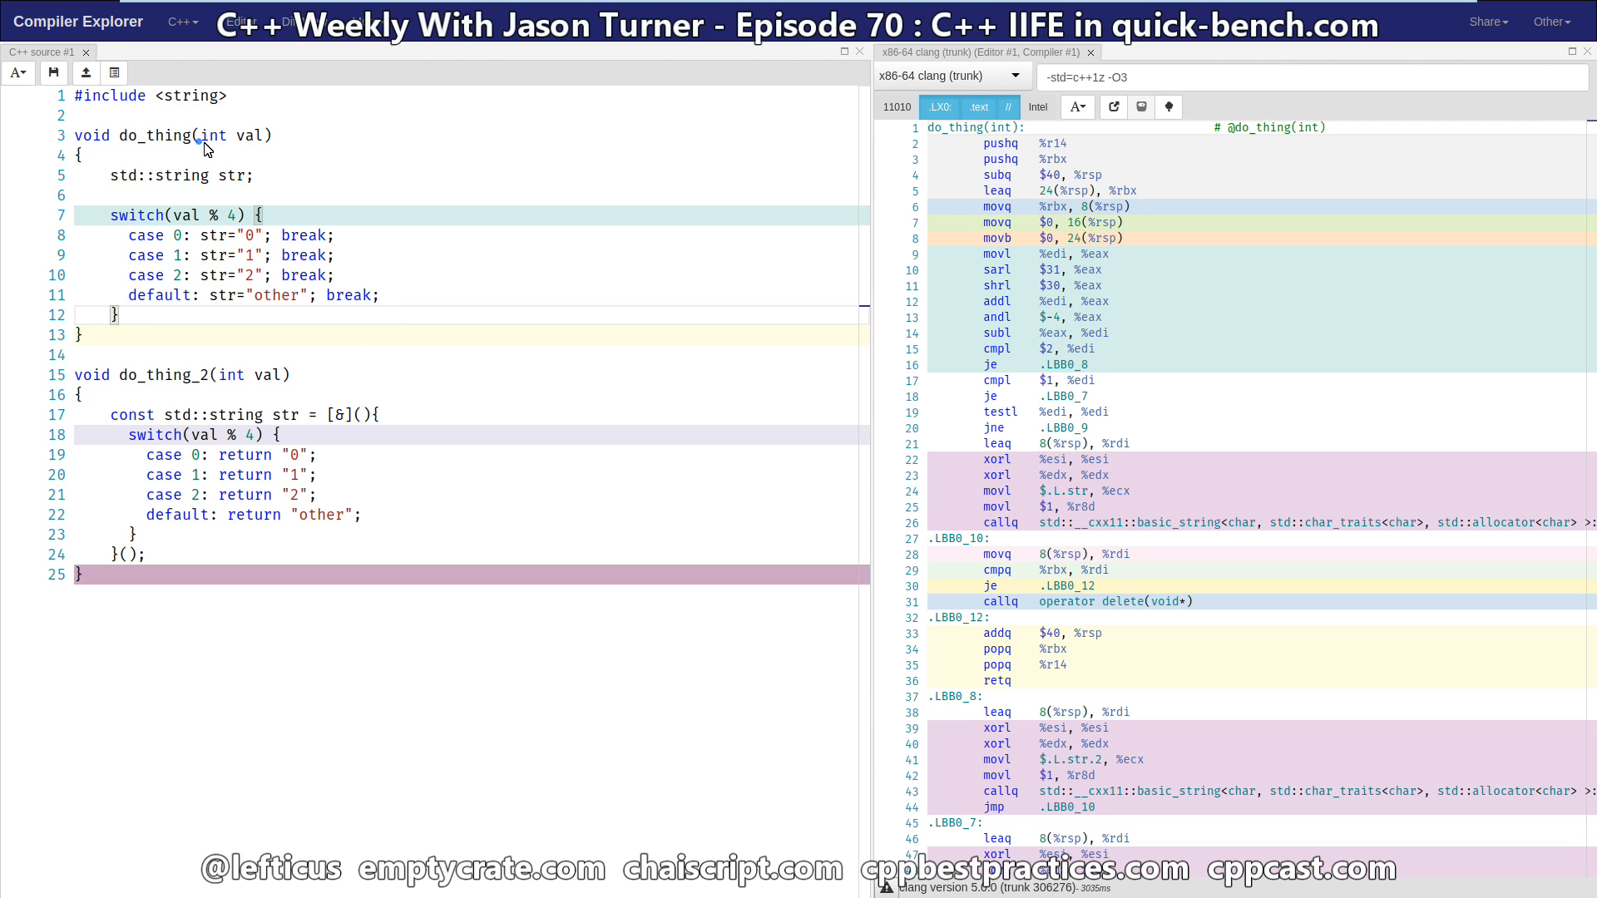
double_click(232, 134)
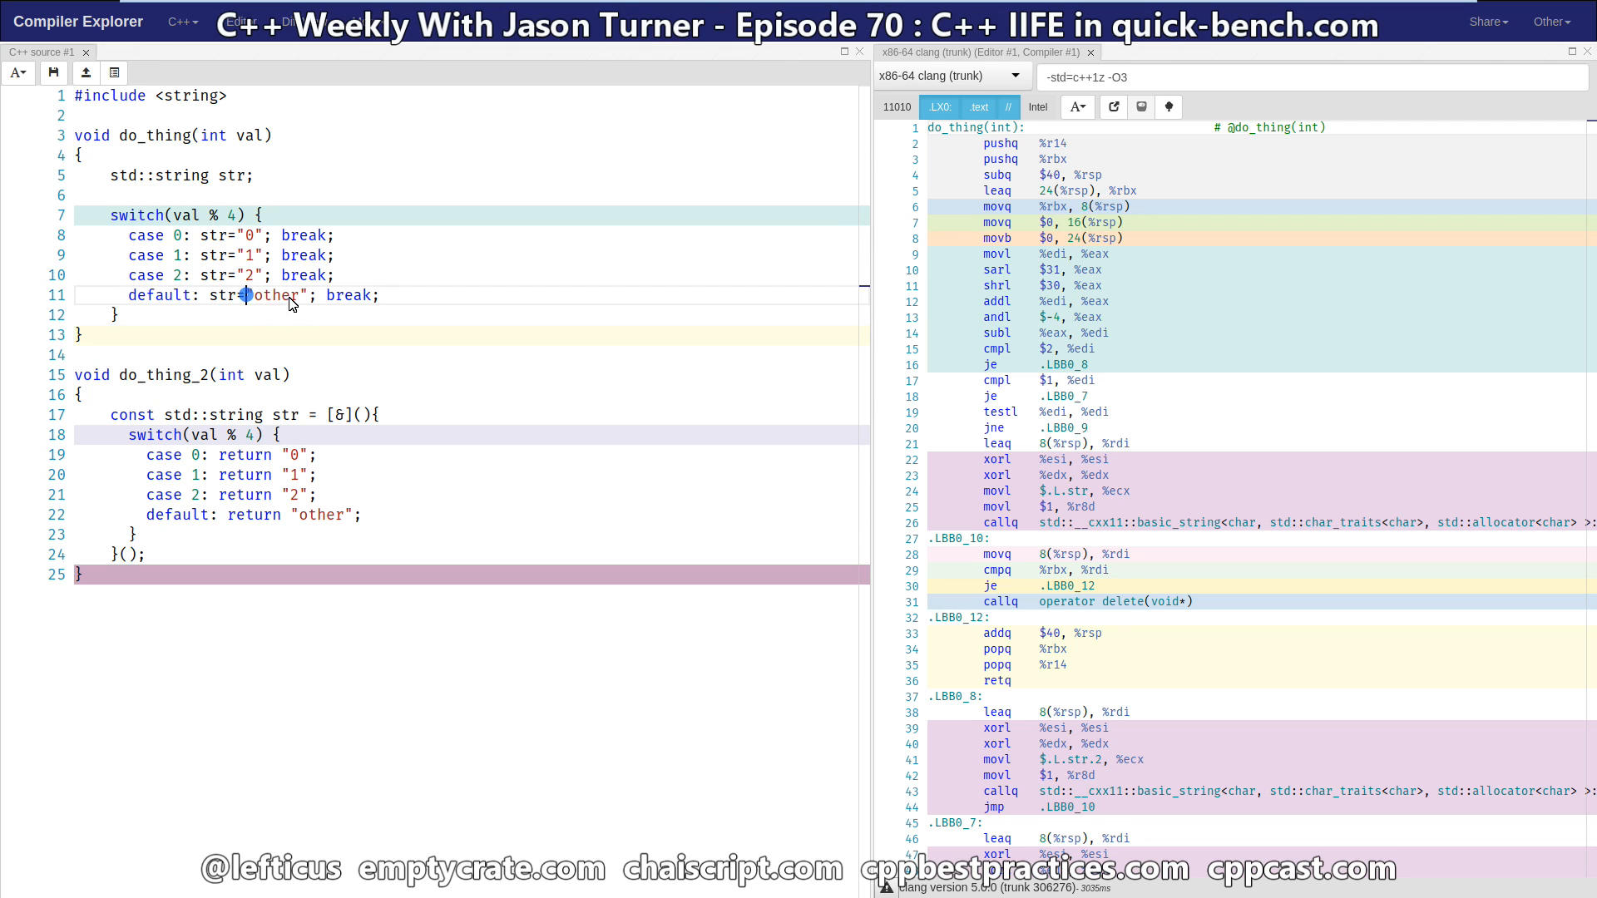
click(366, 374)
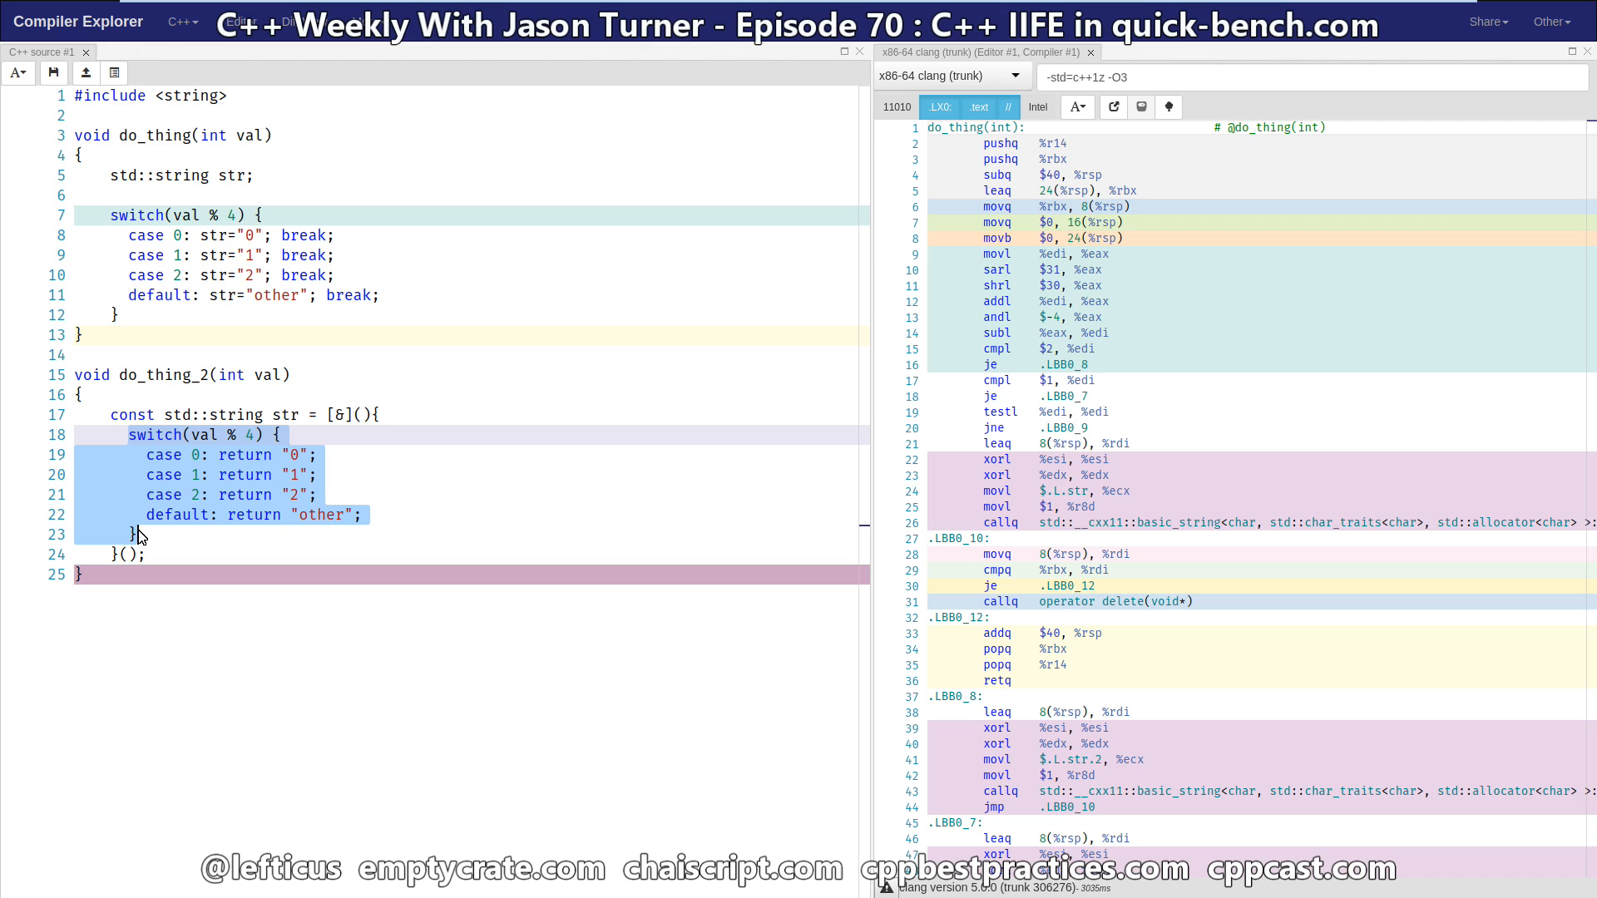
mouse_move(250, 526)
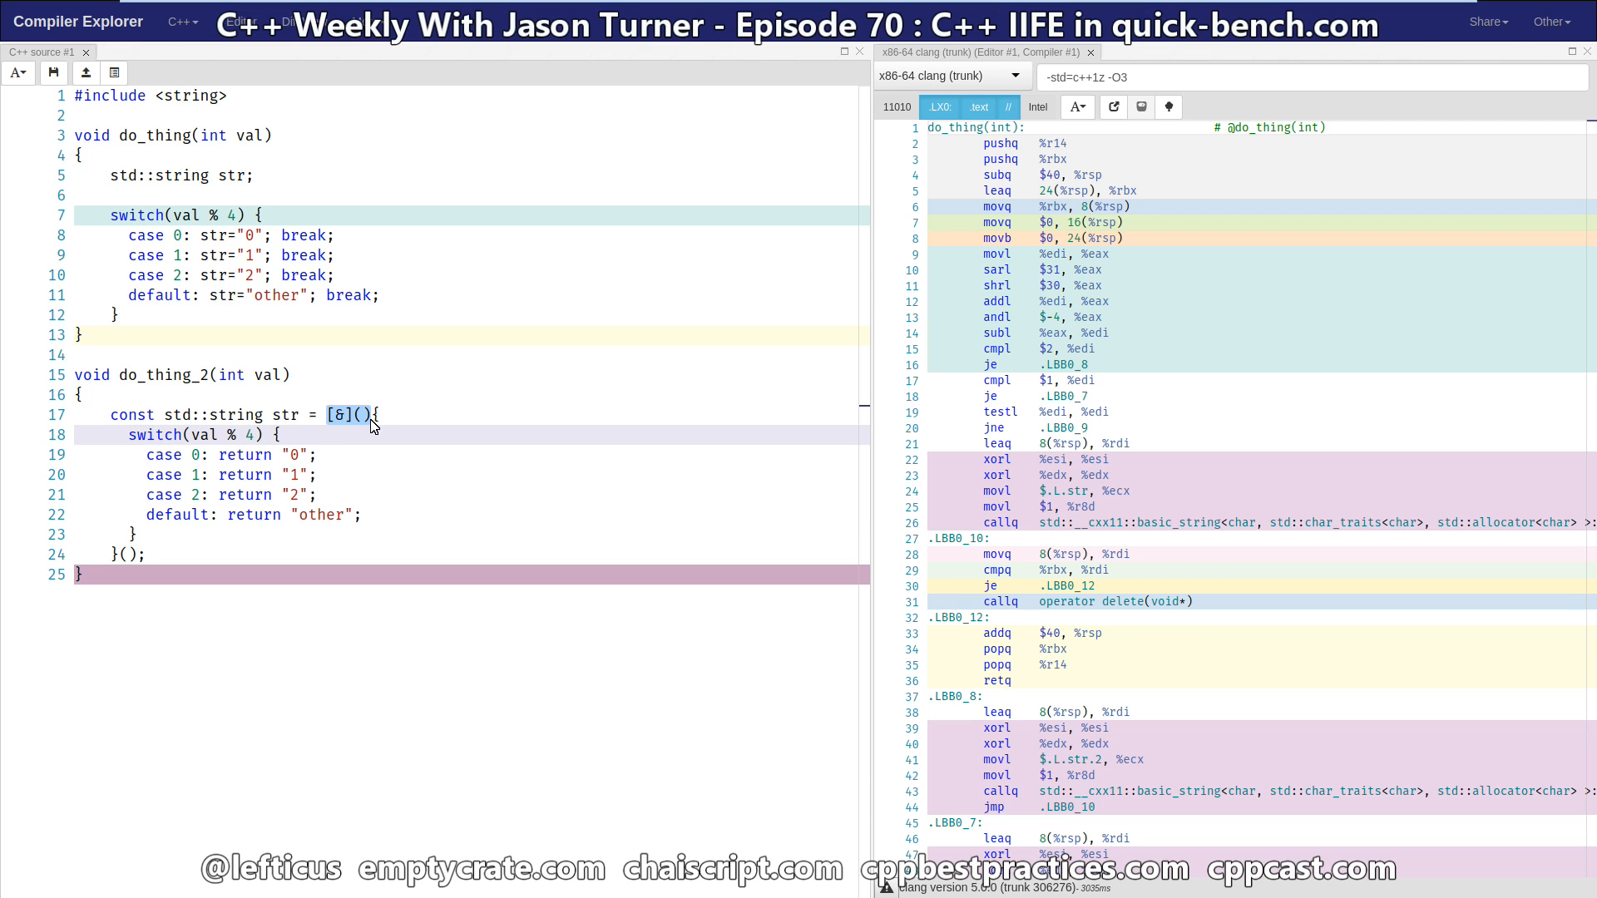
mouse_move(139, 561)
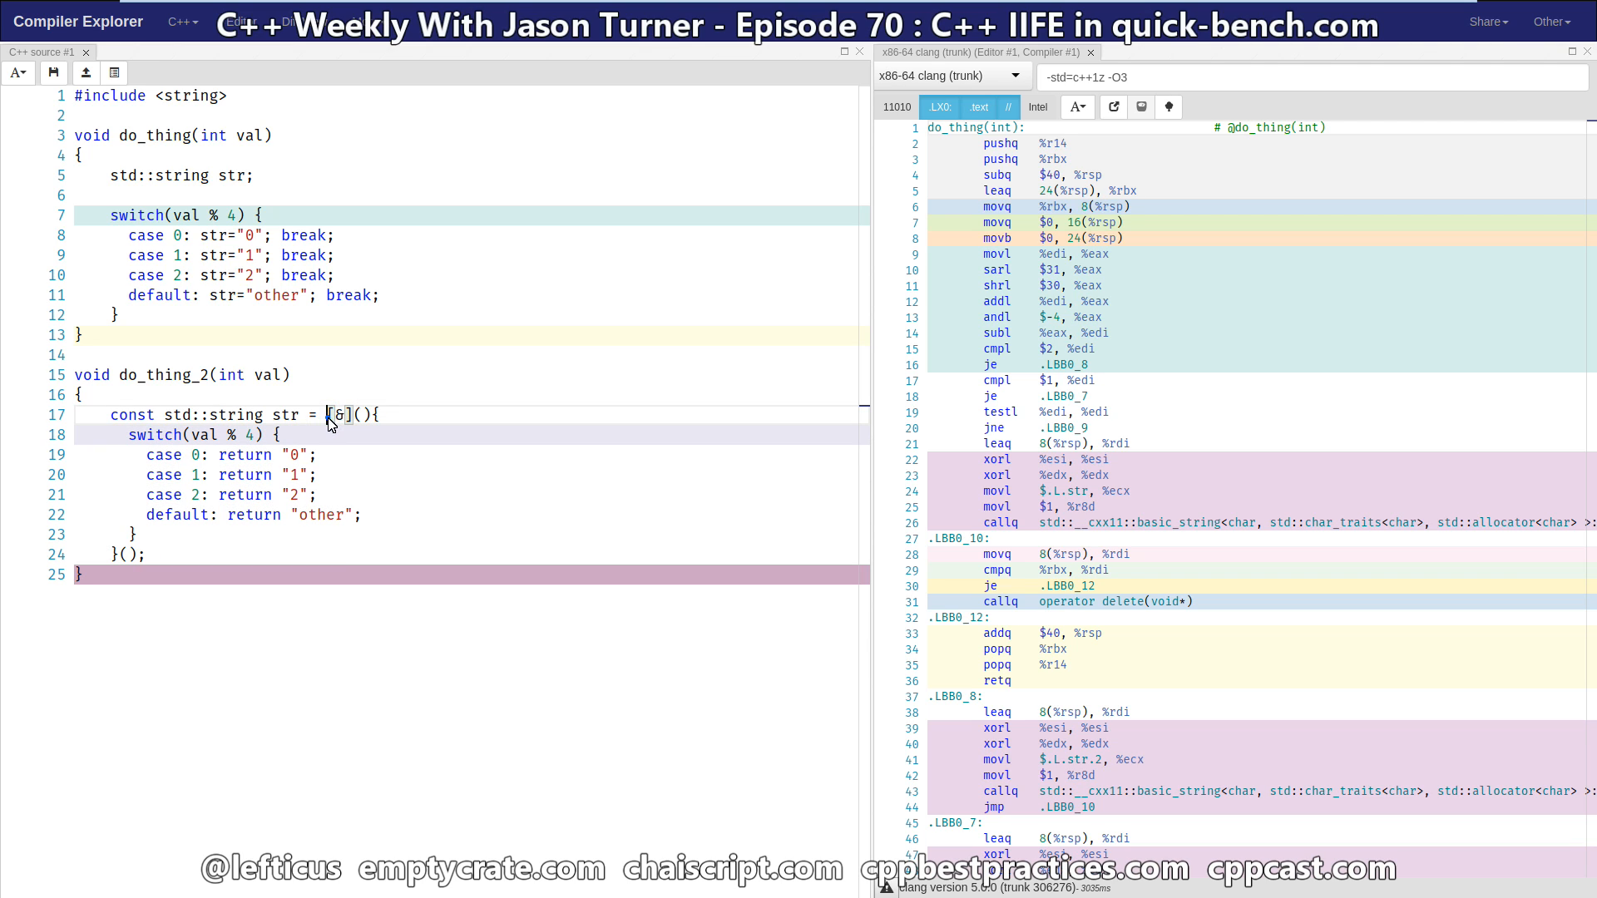
double_click(341, 414)
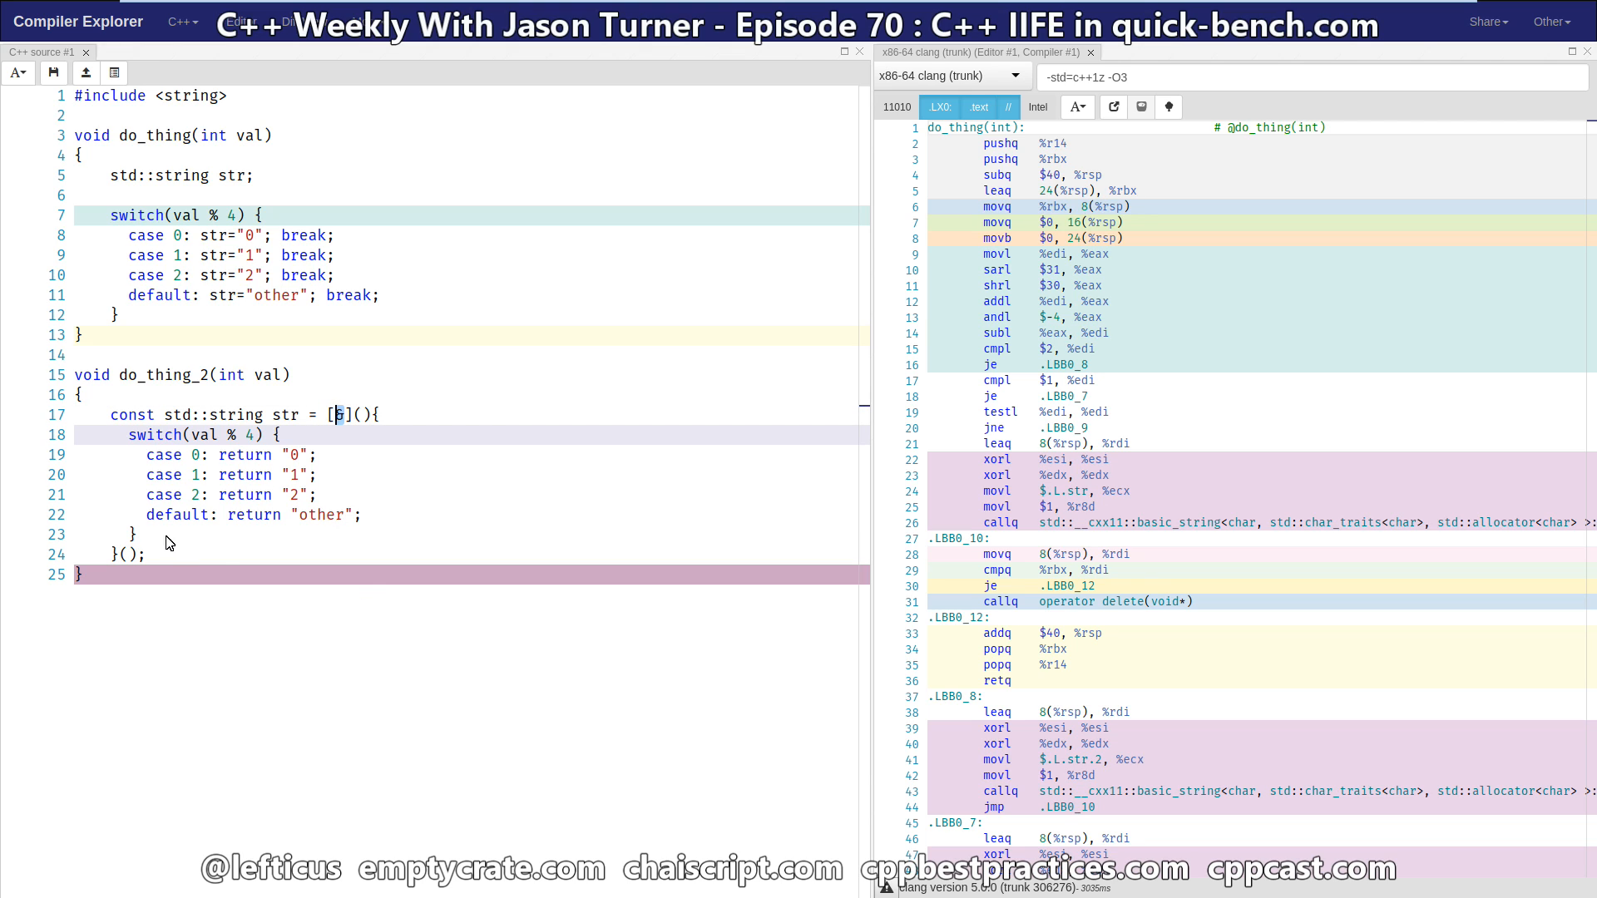
mouse_move(156, 552)
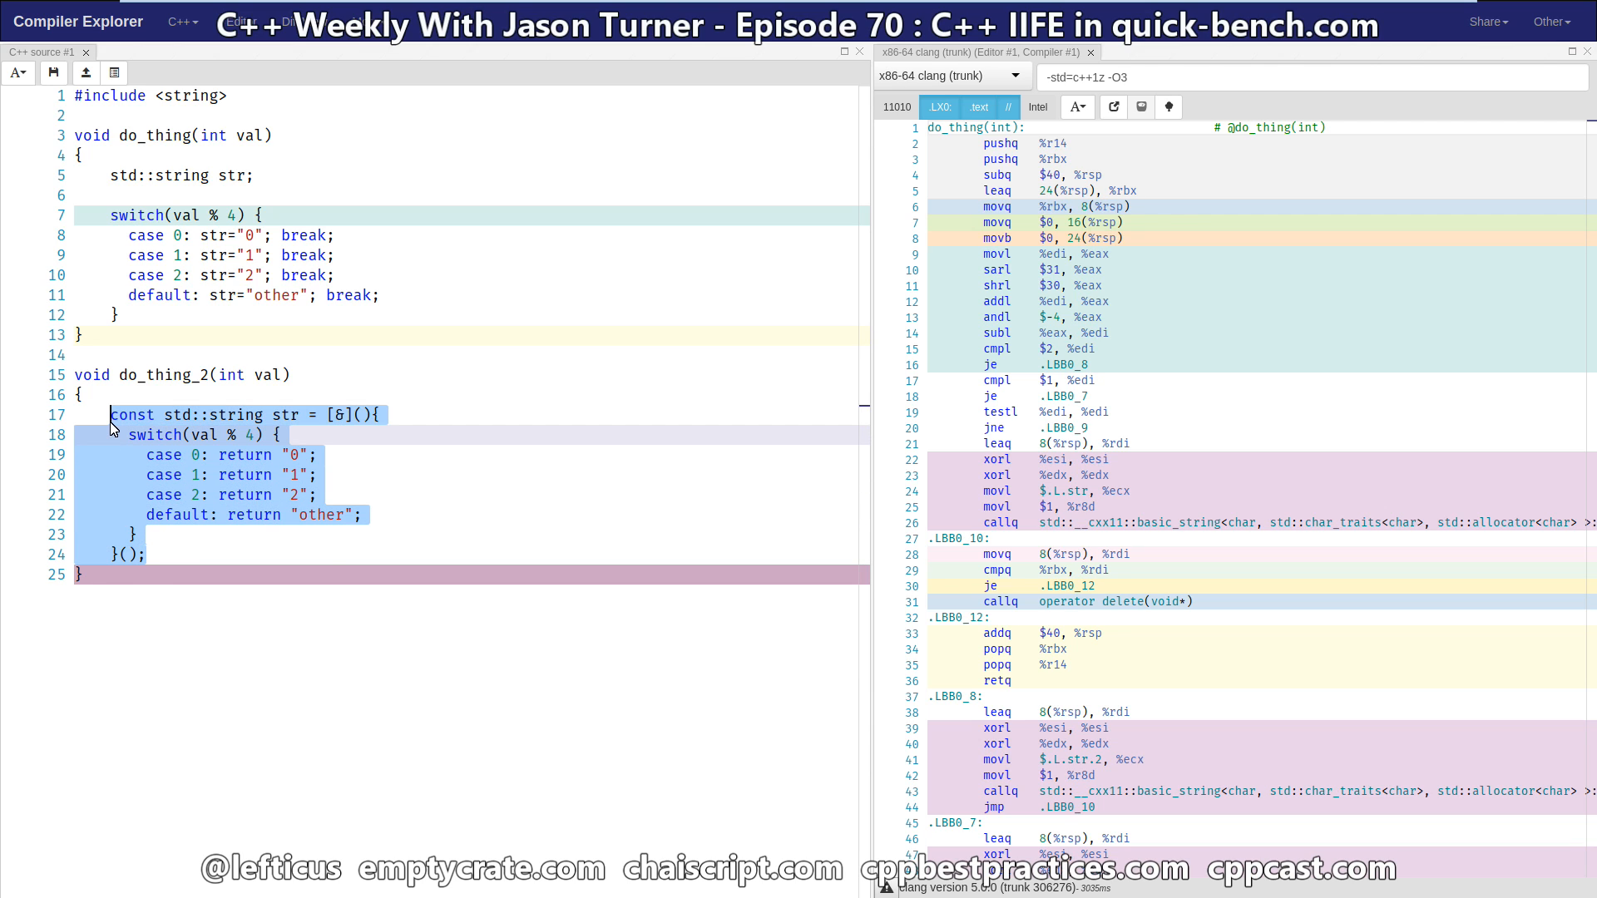
click(148, 554)
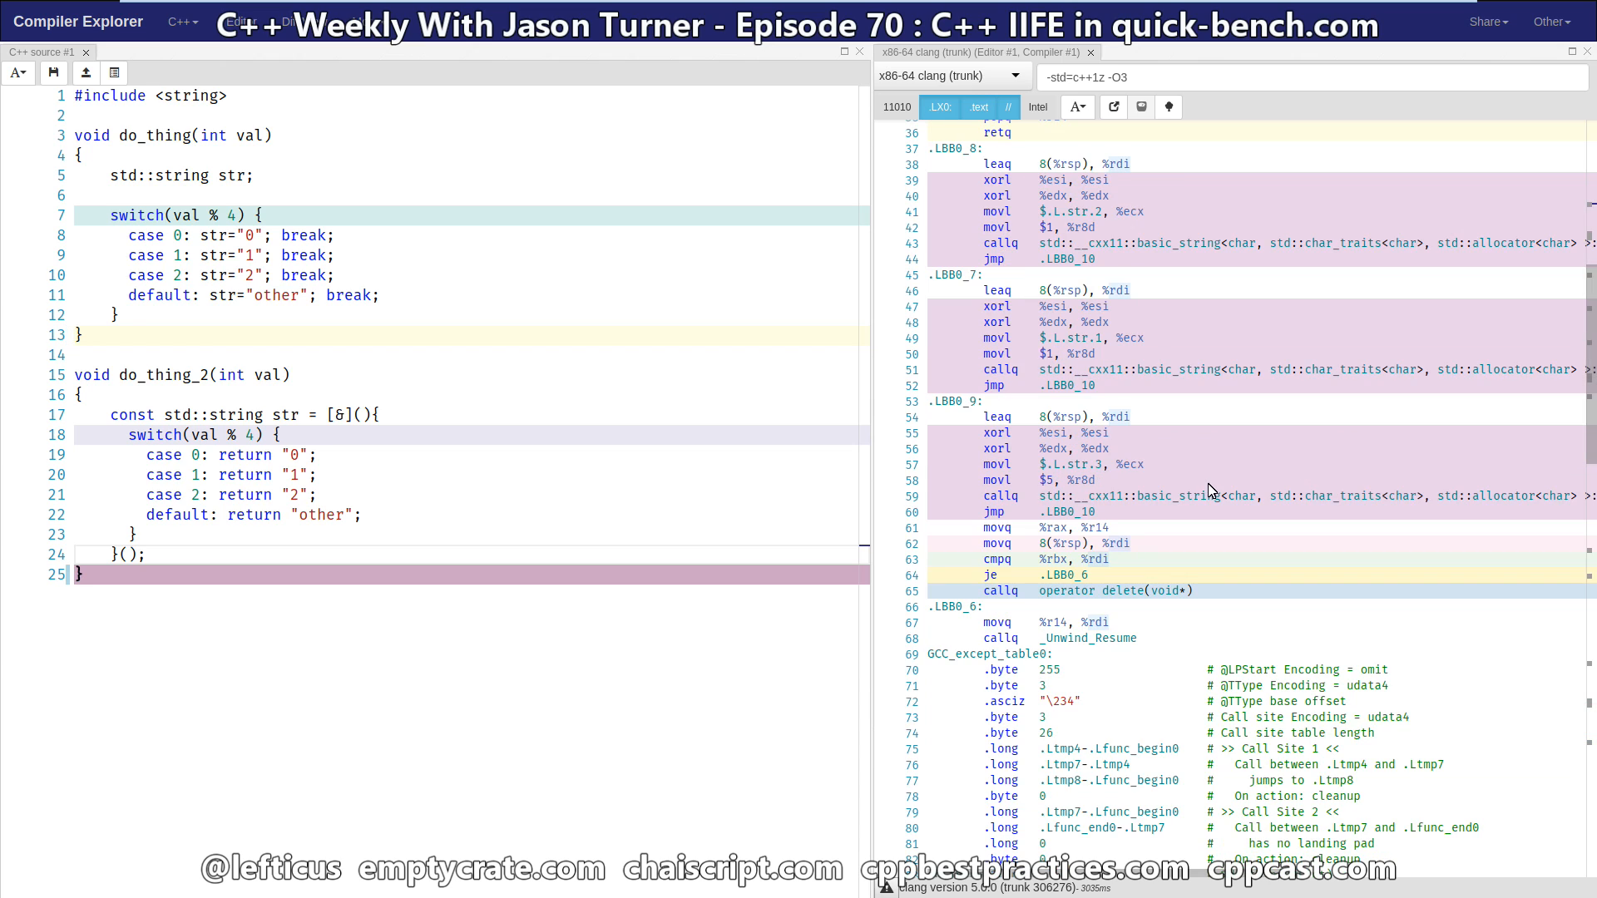
mouse_move(982, 245)
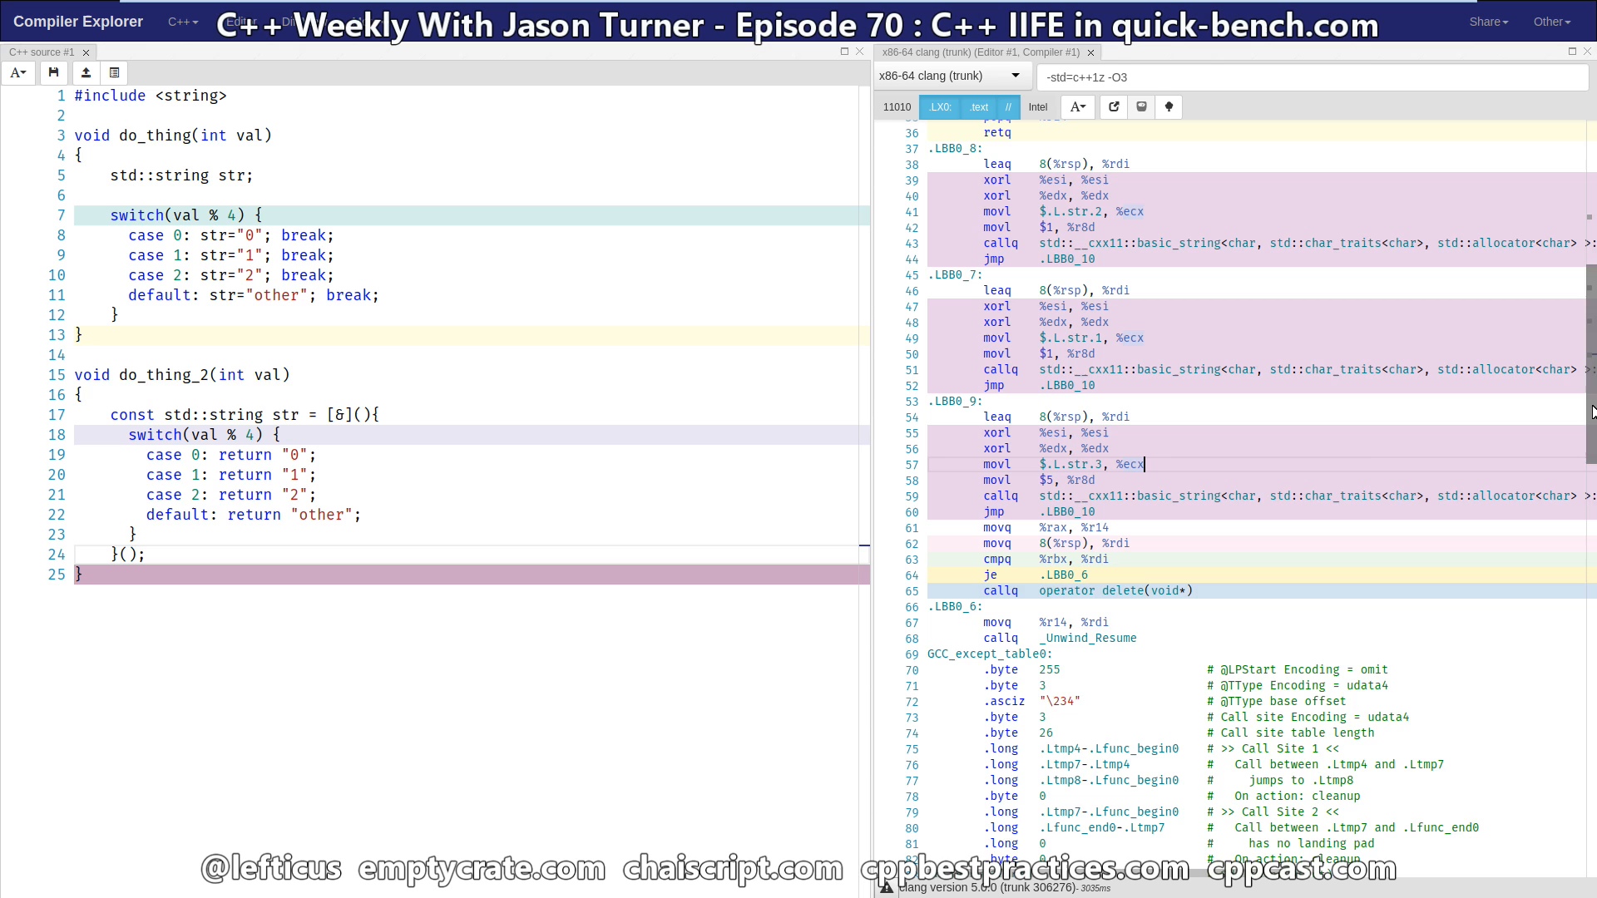
Run the benchmarks to chart lambda vs reassignment CPU time, then view and dismiss the author info.
scroll(down, 3)
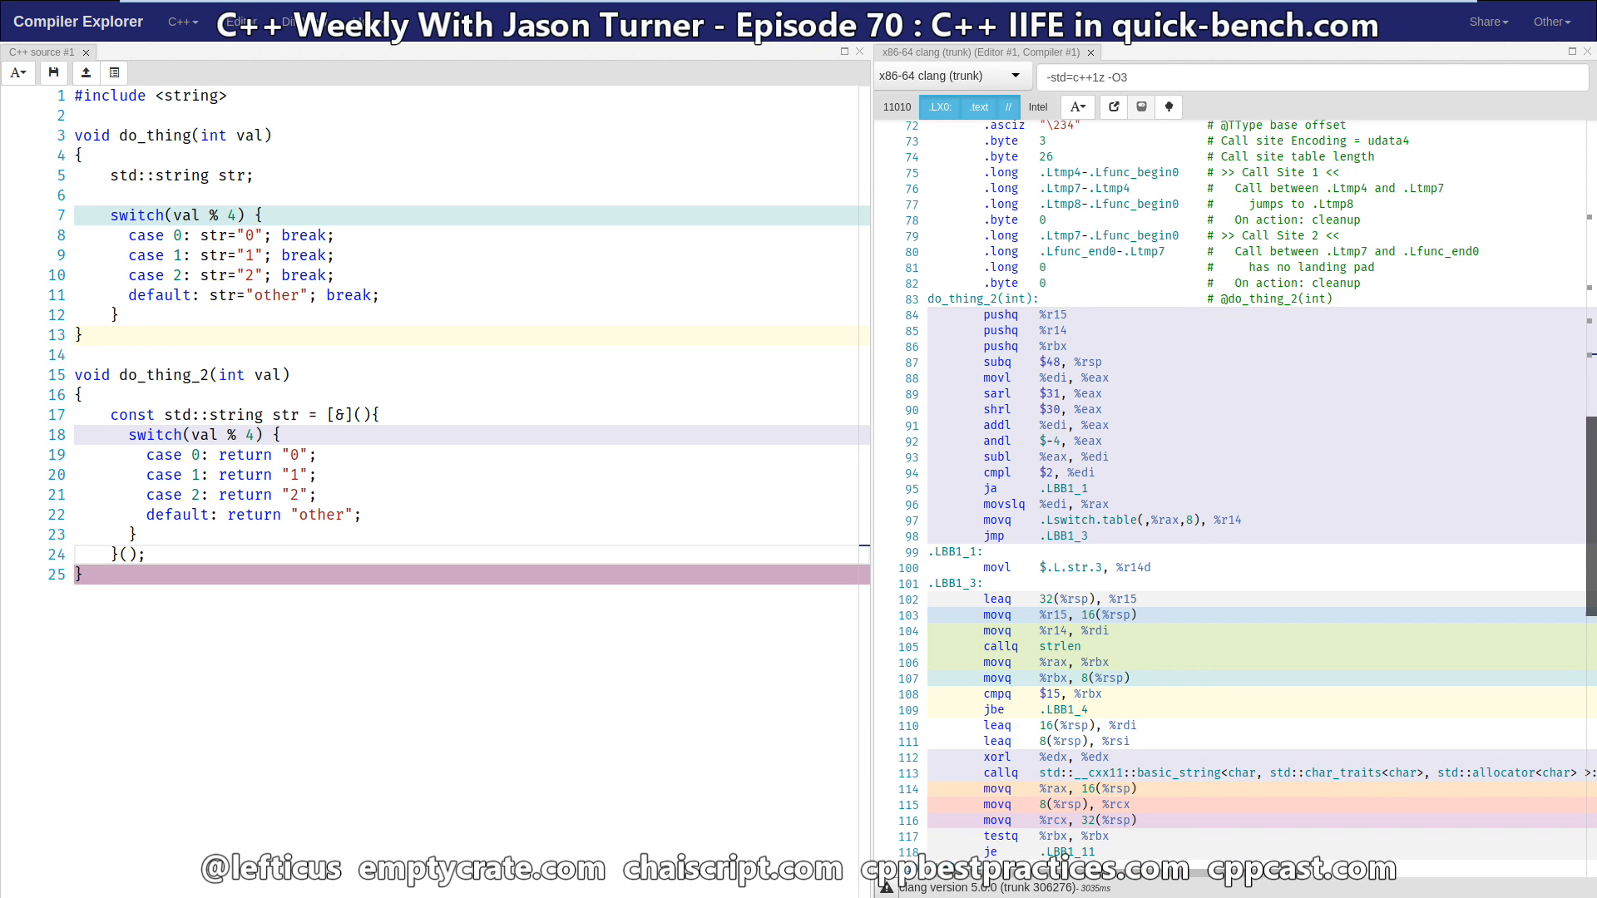
scroll(down, 3)
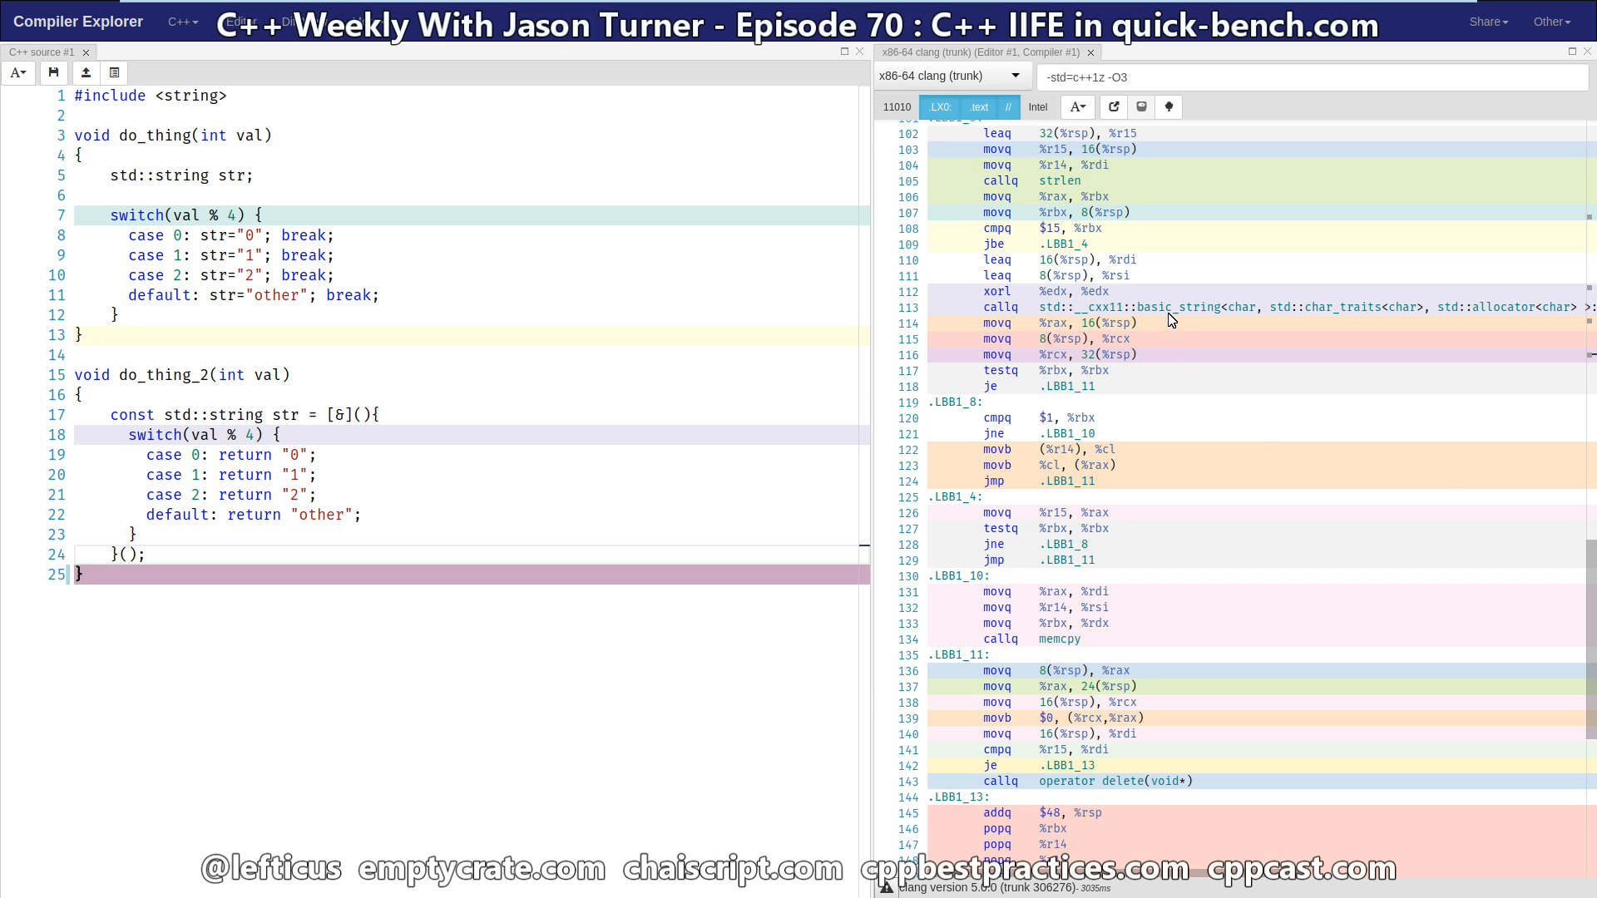
click(1170, 307)
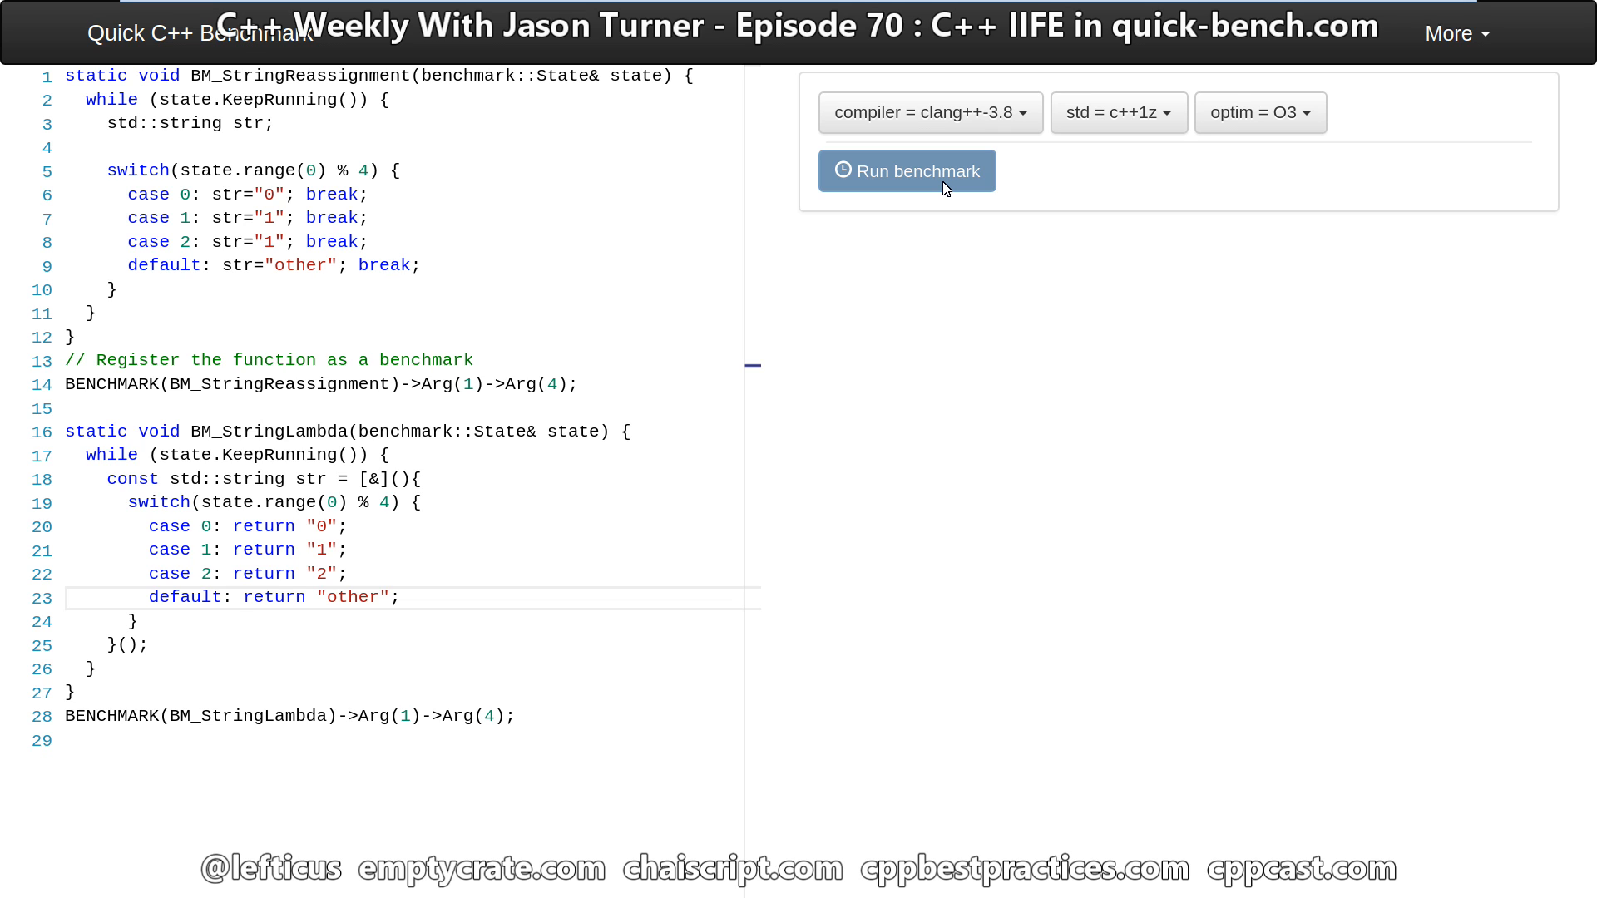
click(1454, 34)
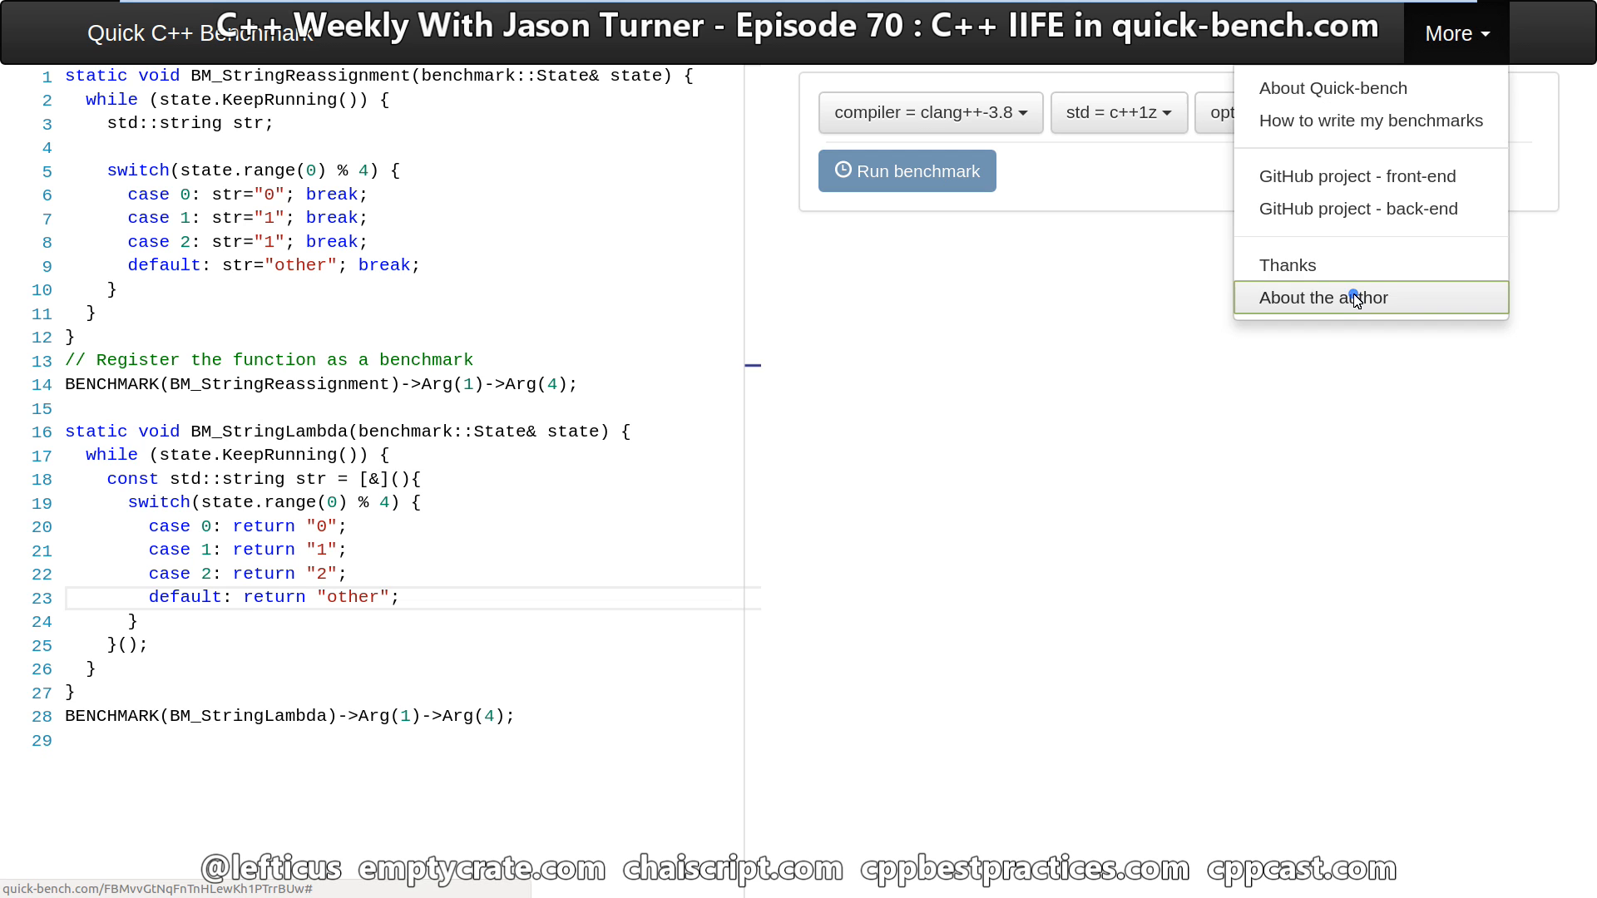
click(1326, 298)
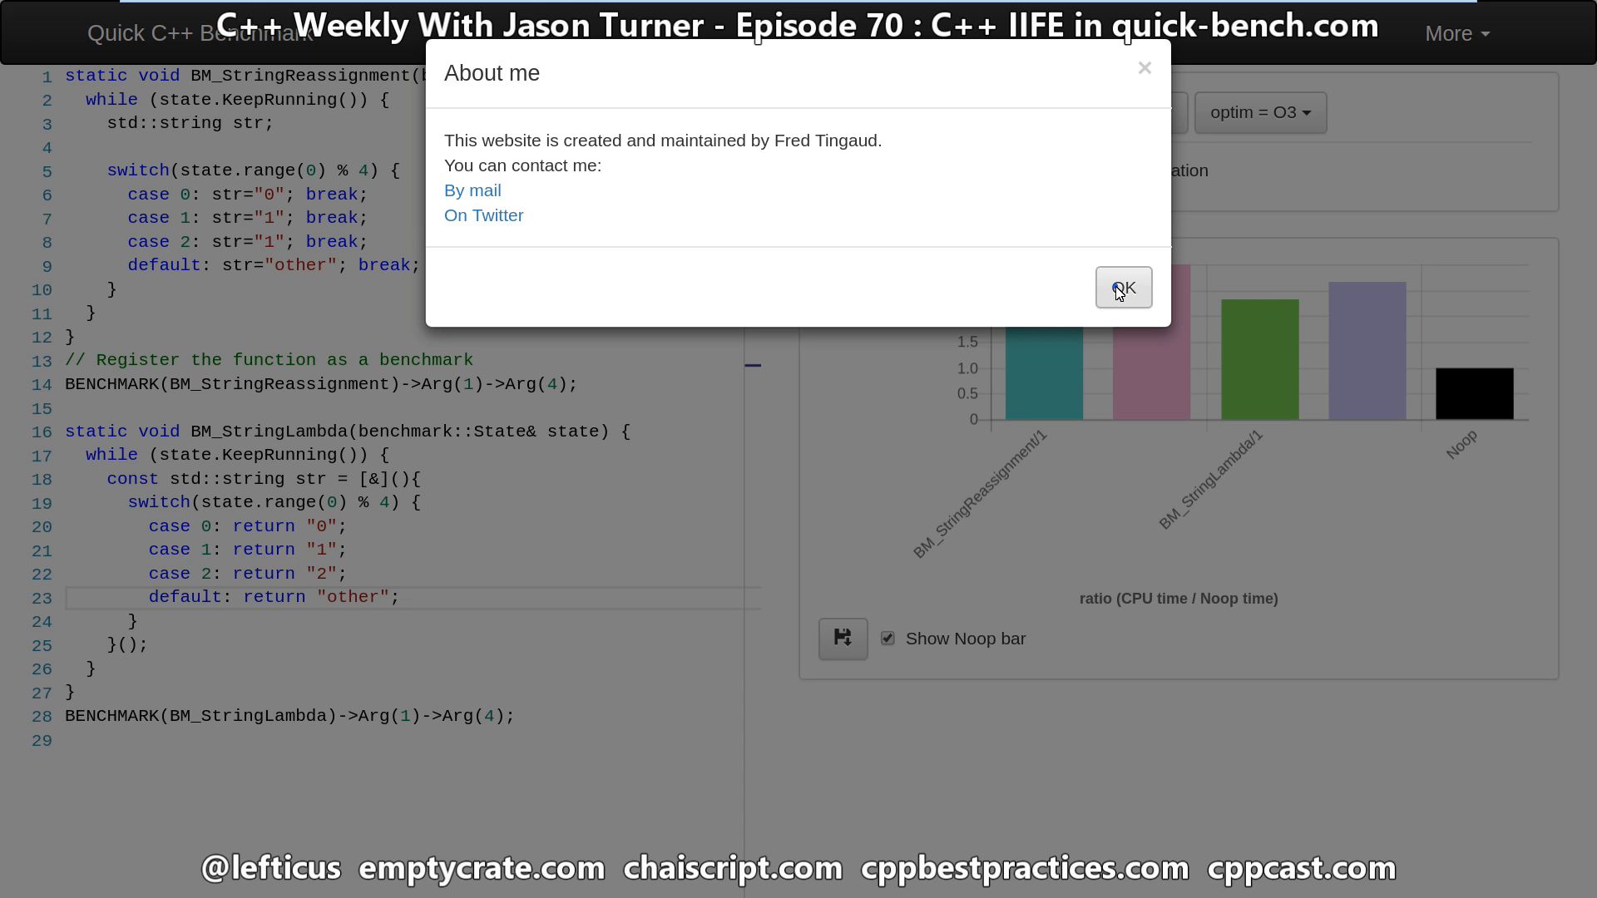
click(1123, 288)
text(2)
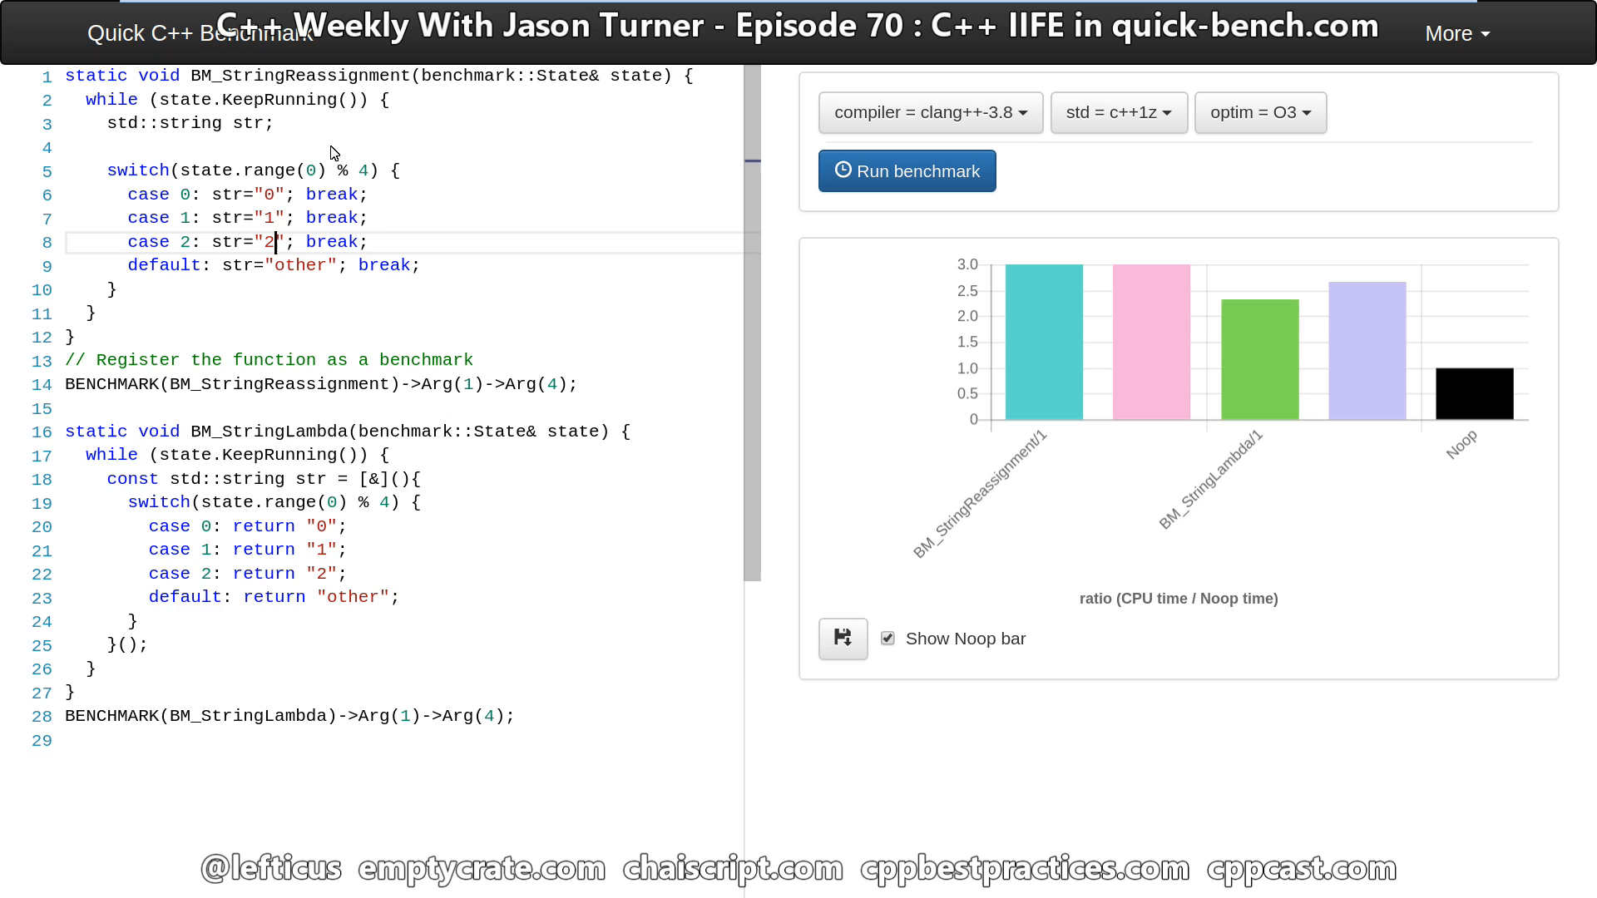
mouse_move(359, 727)
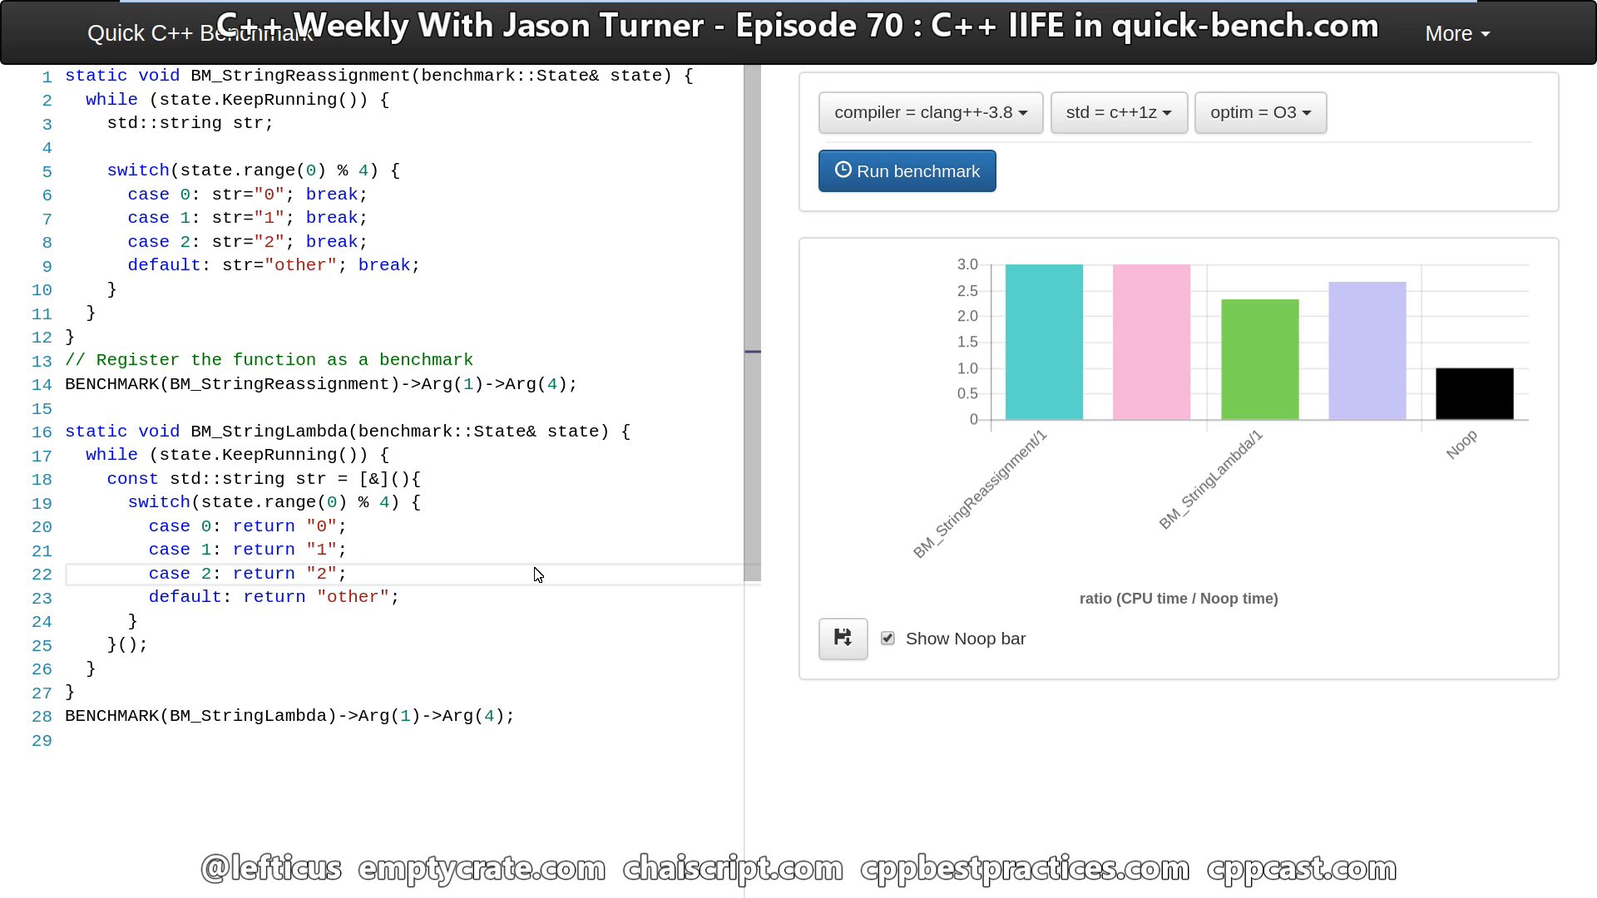
mouse_move(1321, 340)
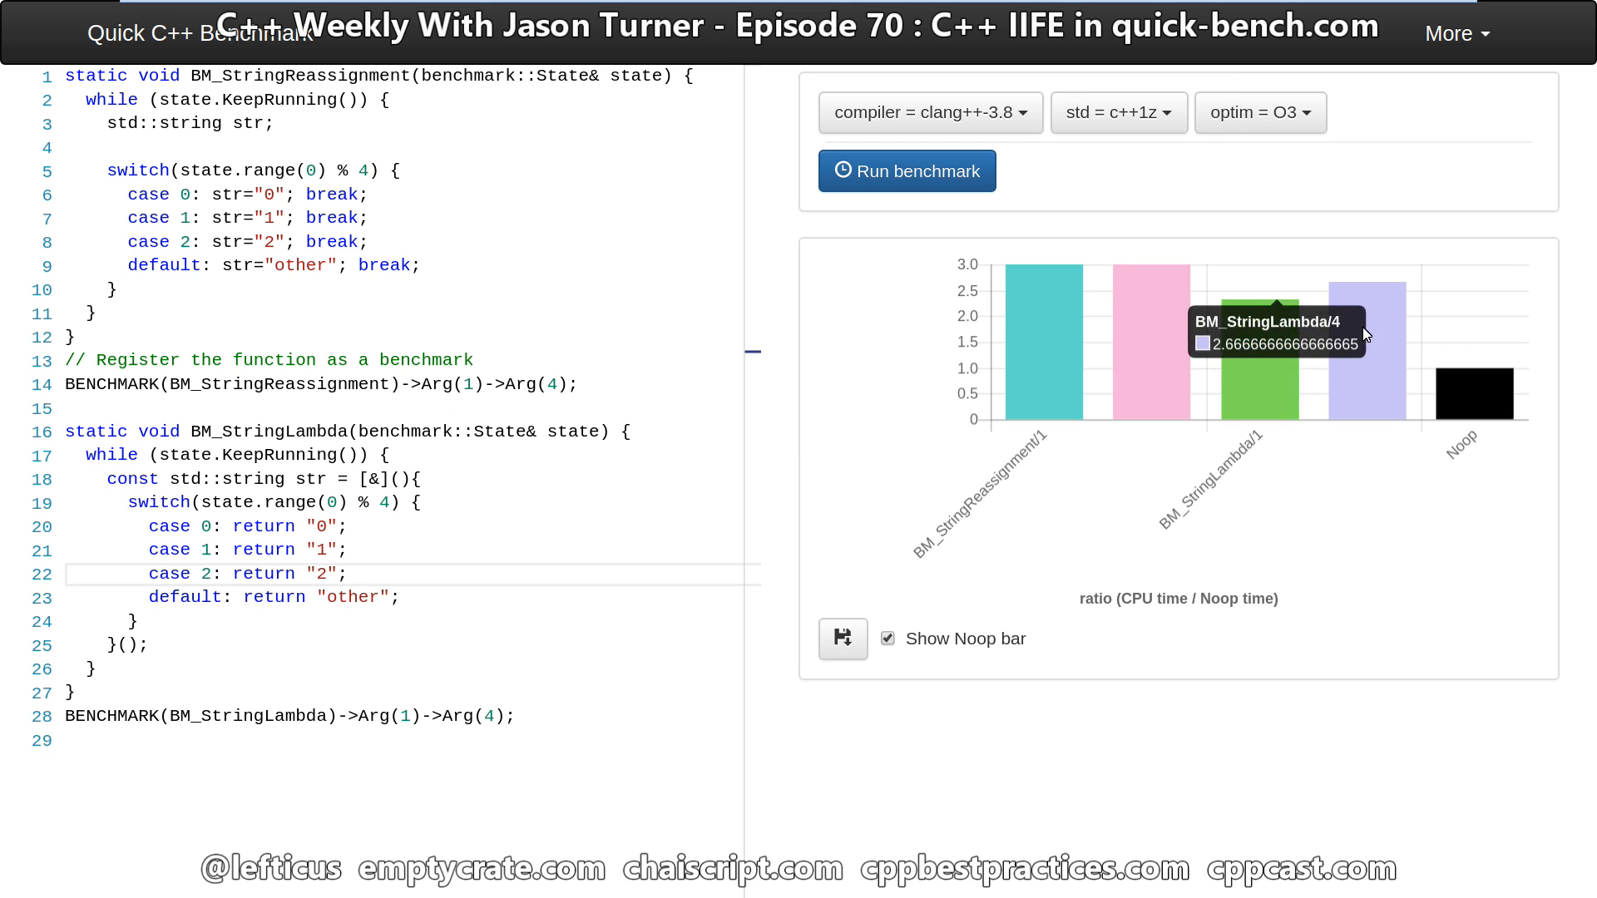
mouse_move(1268, 371)
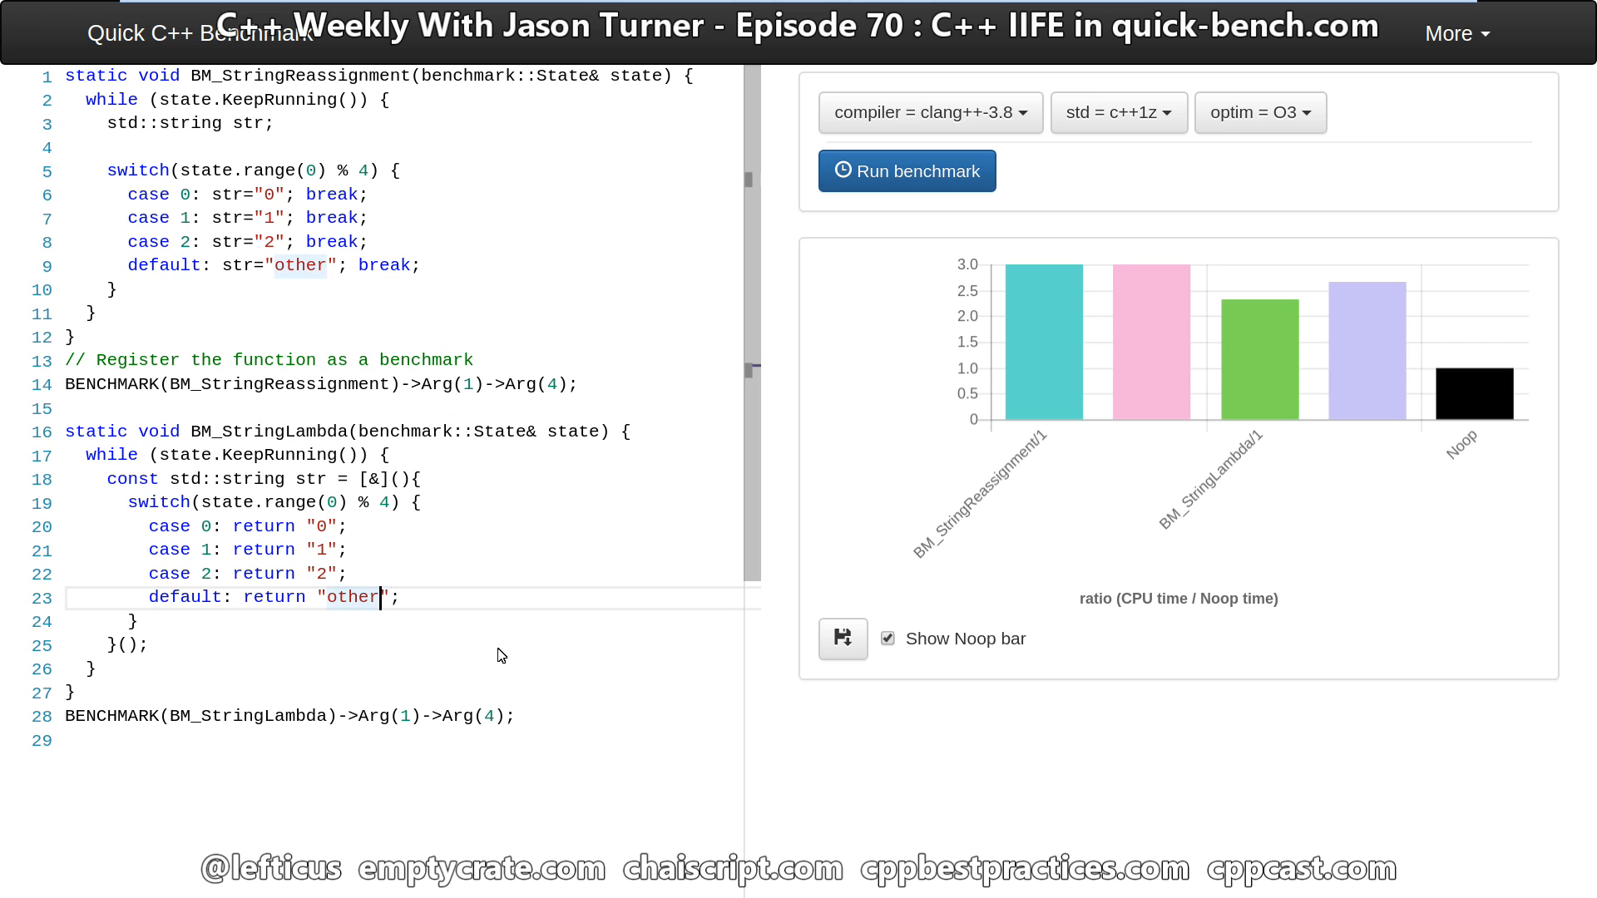
Select the word 'other' in the lambda's default case while editing the BENCHMARK arguments.
double_click(353, 598)
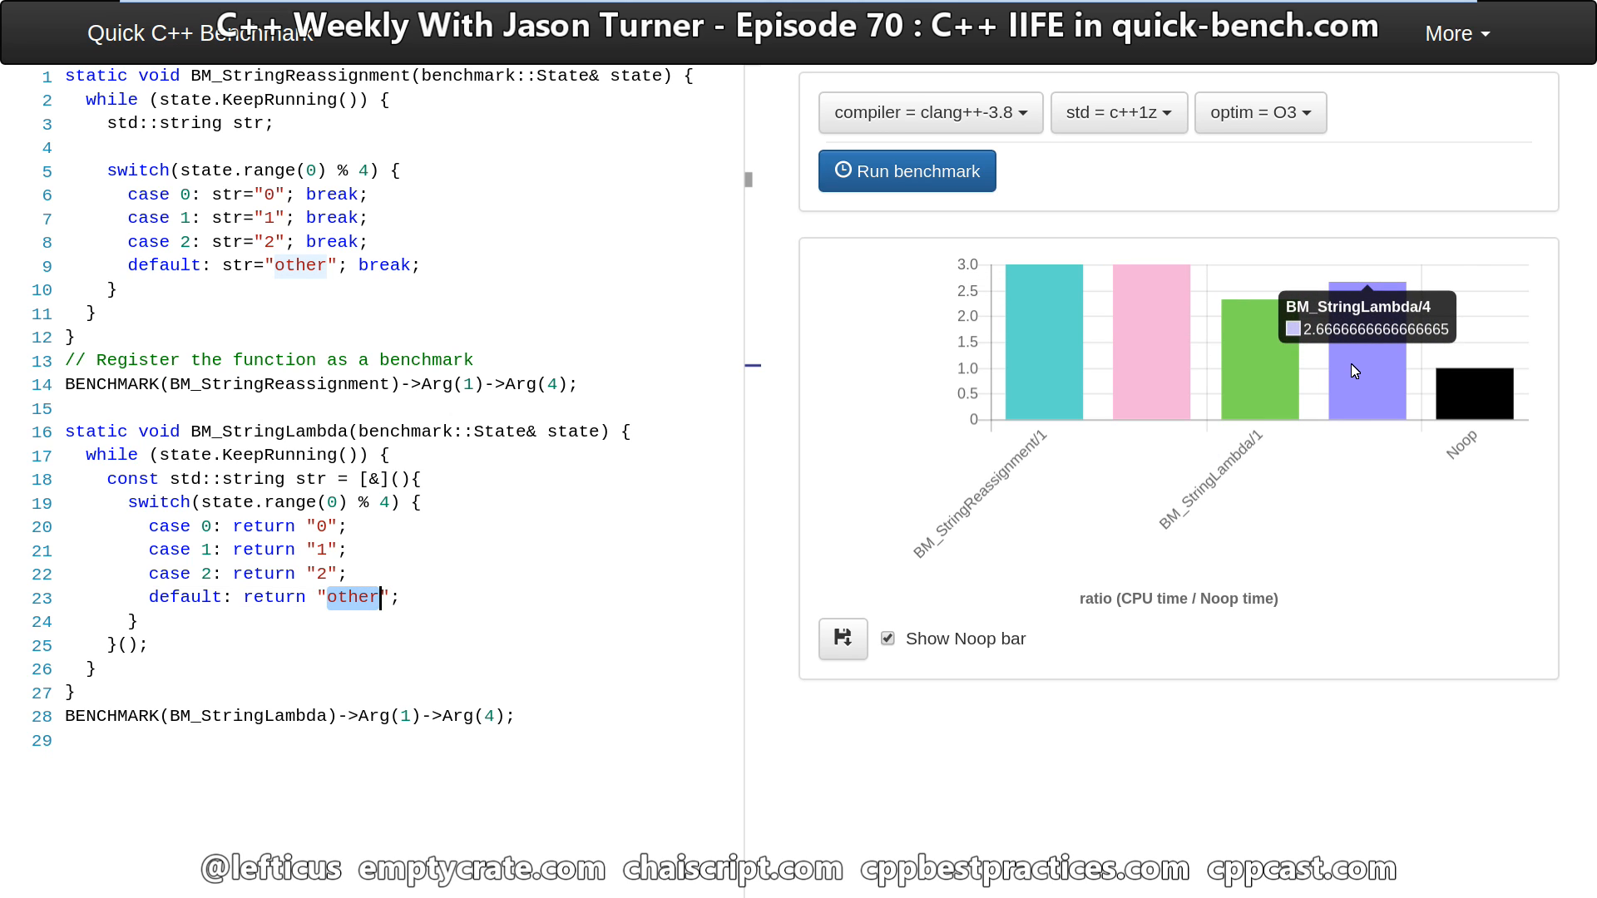
mouse_move(1243, 356)
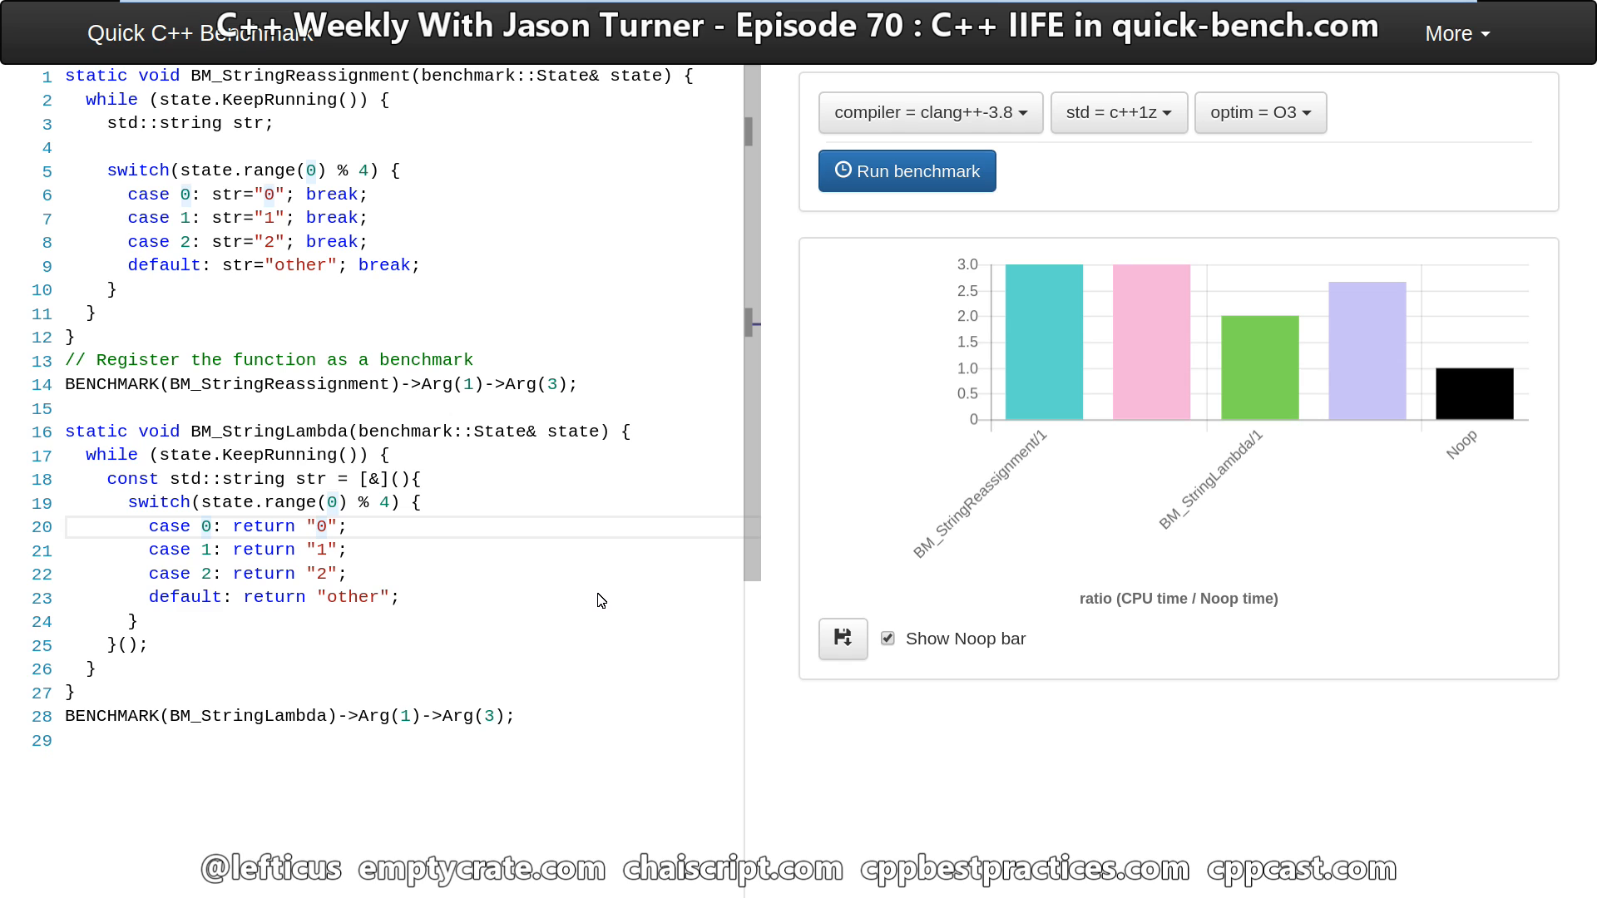
Replace the case literals with 'a rather long string here' and rerun the benchmark.
text(a rather long string here)
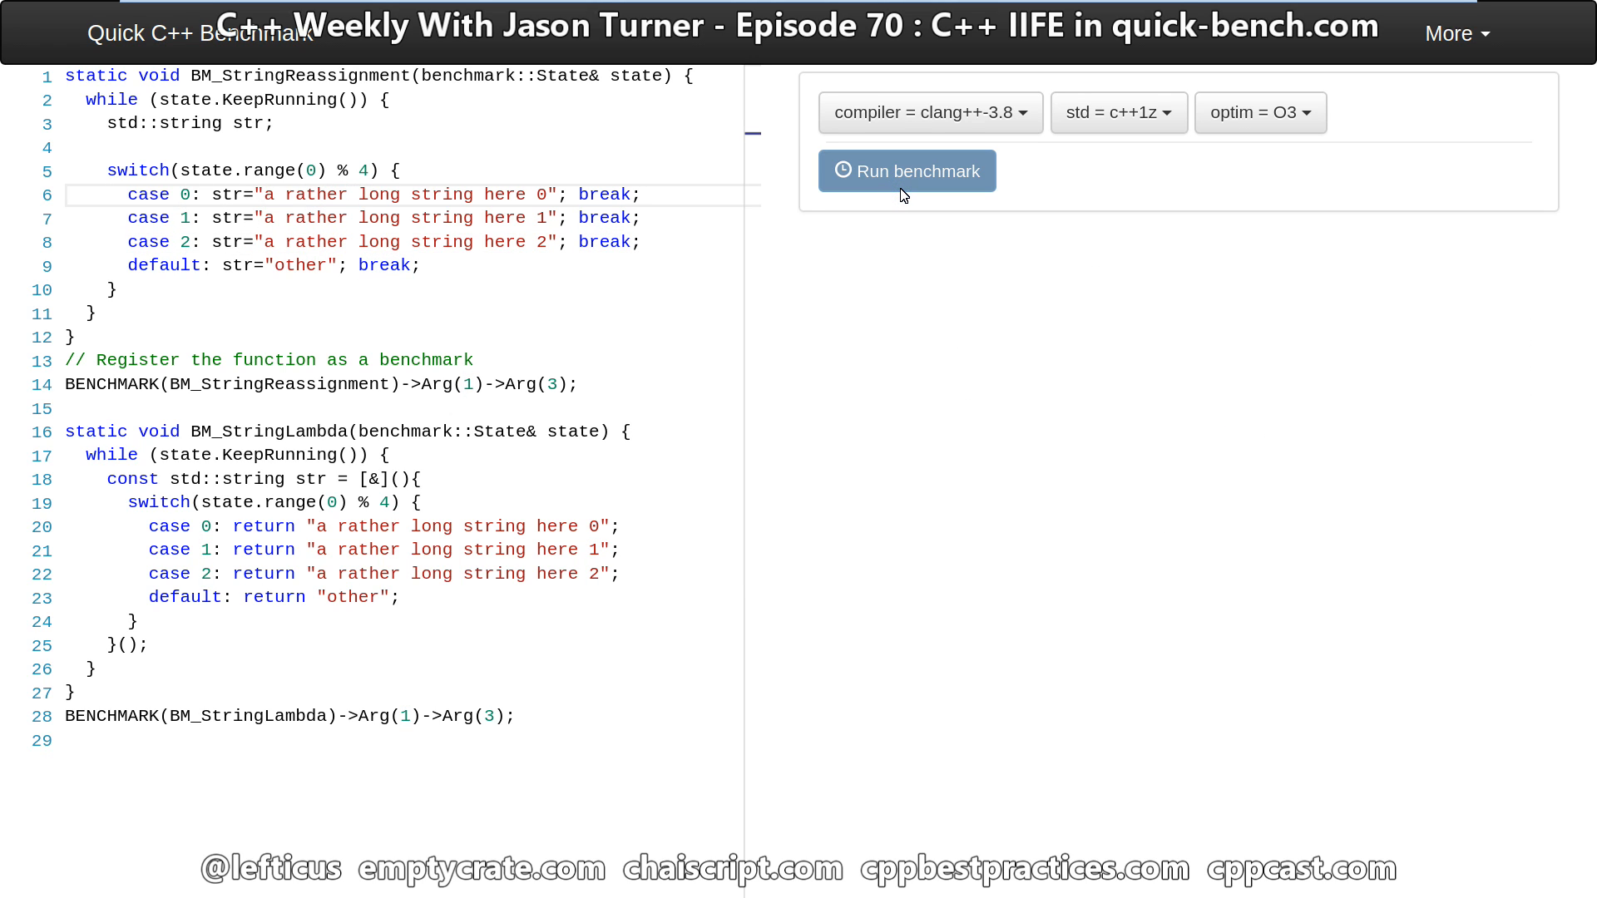
click(905, 170)
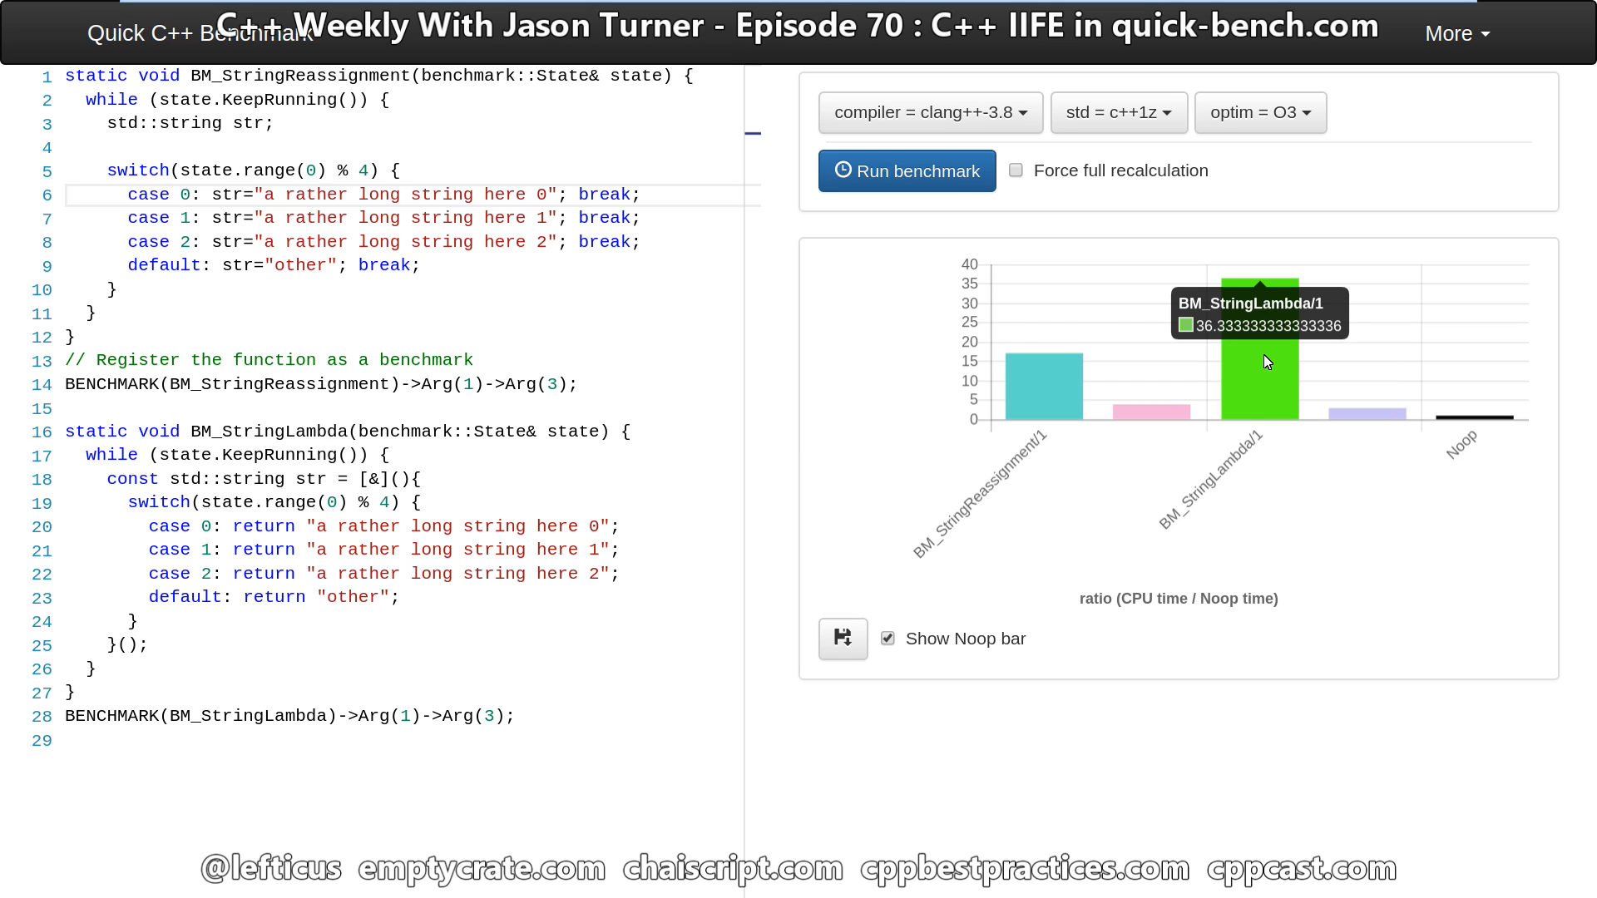
mouse_move(91, 140)
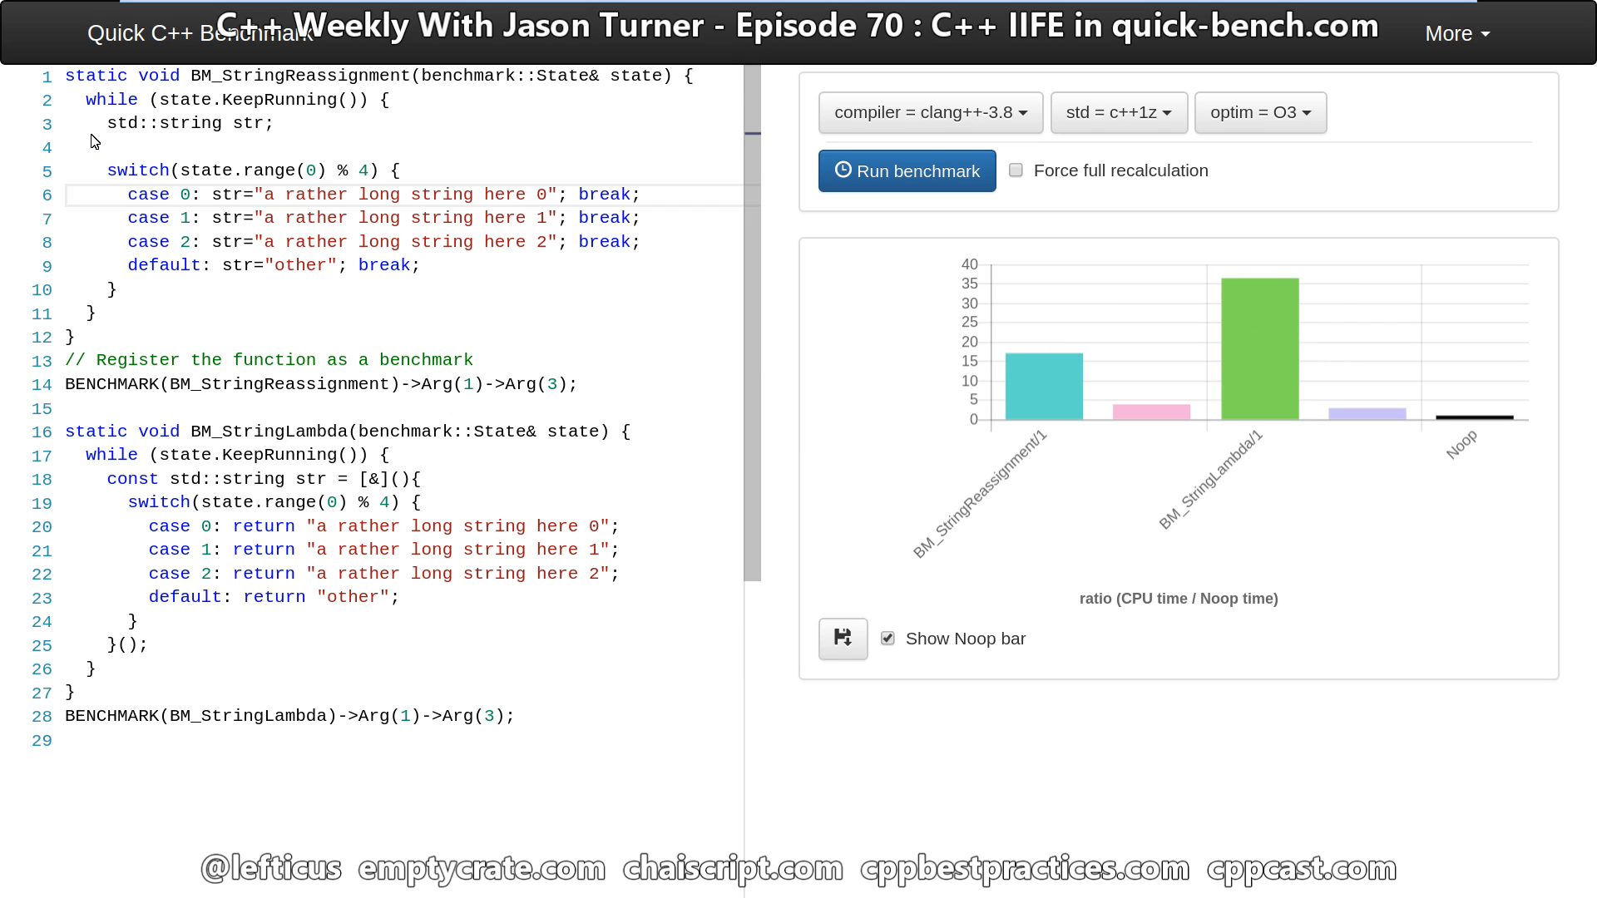
mouse_move(217, 528)
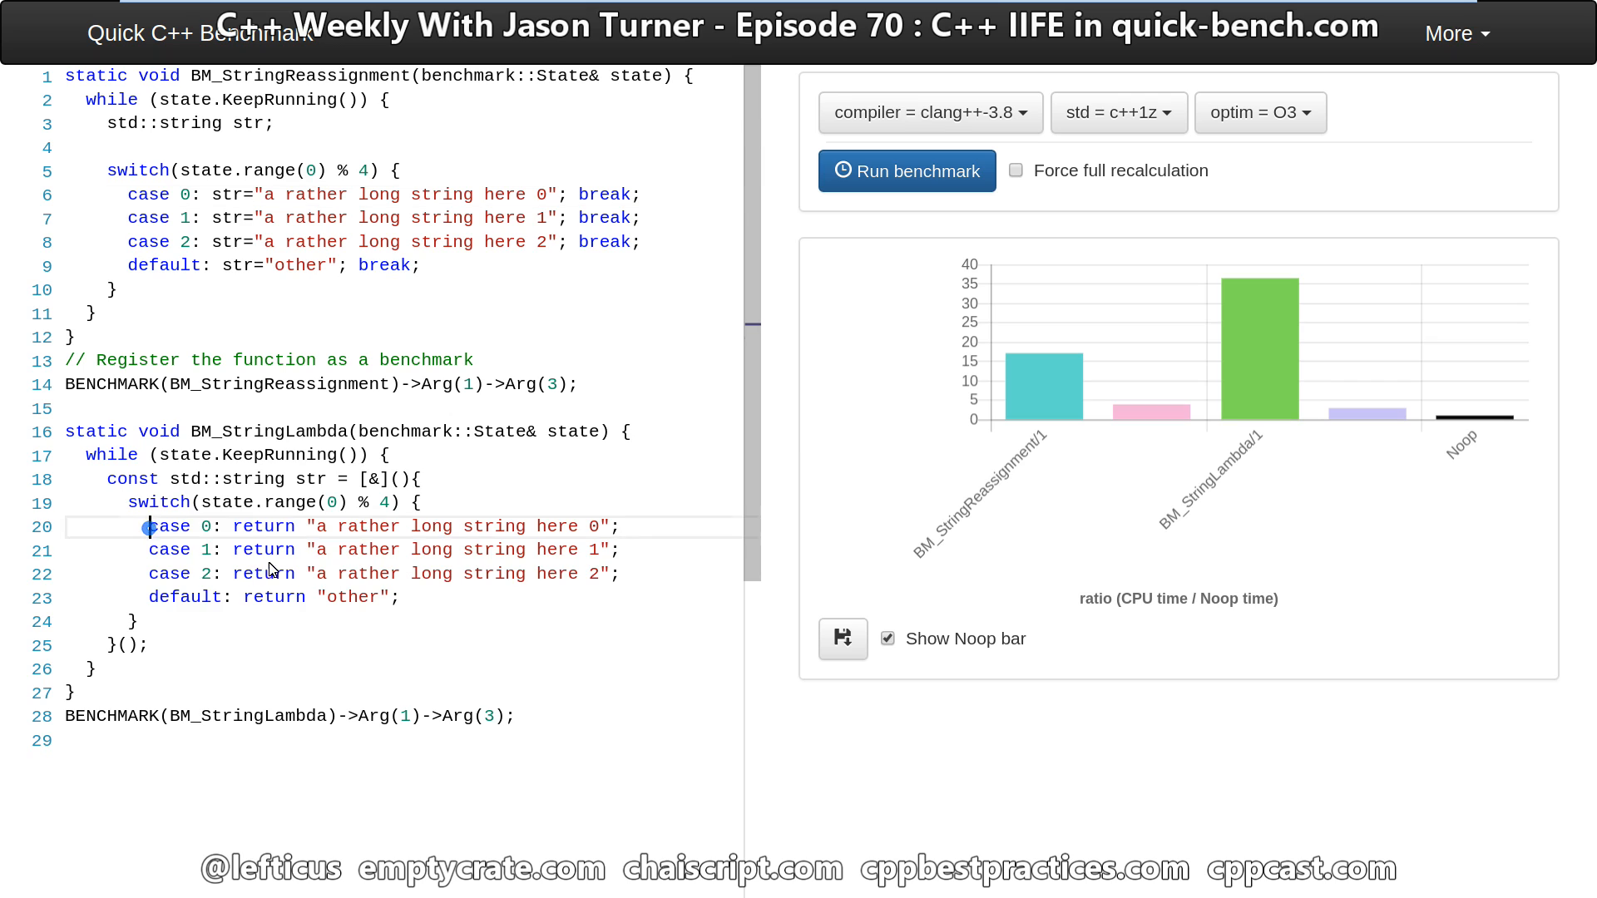
Add '-> std::string' after the lambda's parameter list as its explicit return type.
drag(148, 525, 393, 599)
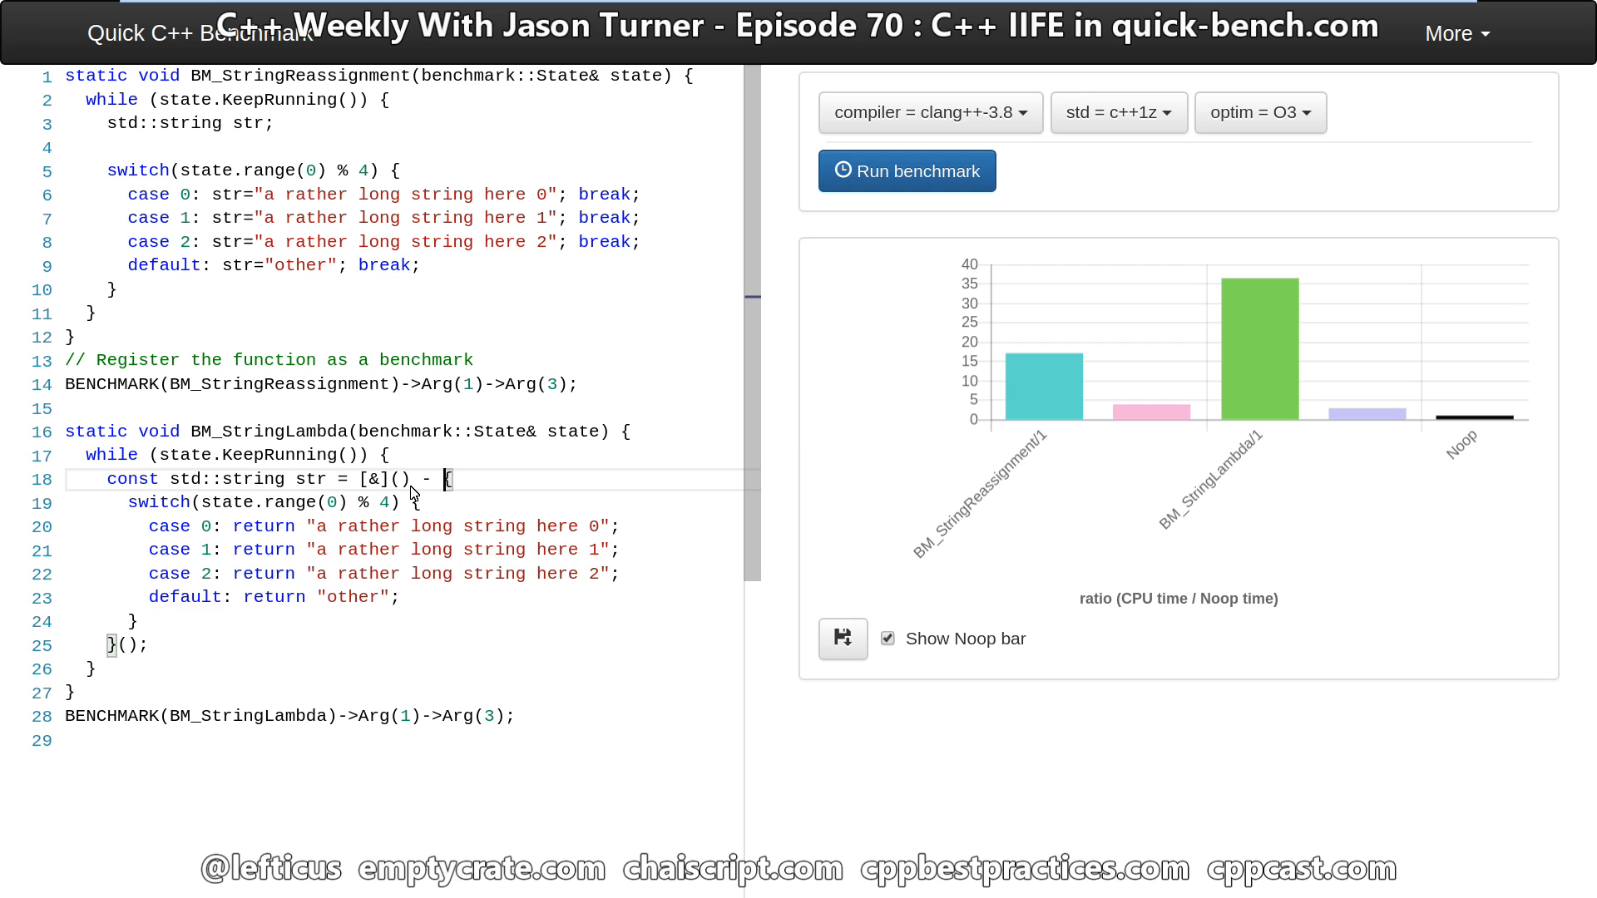
text(-> std::string)
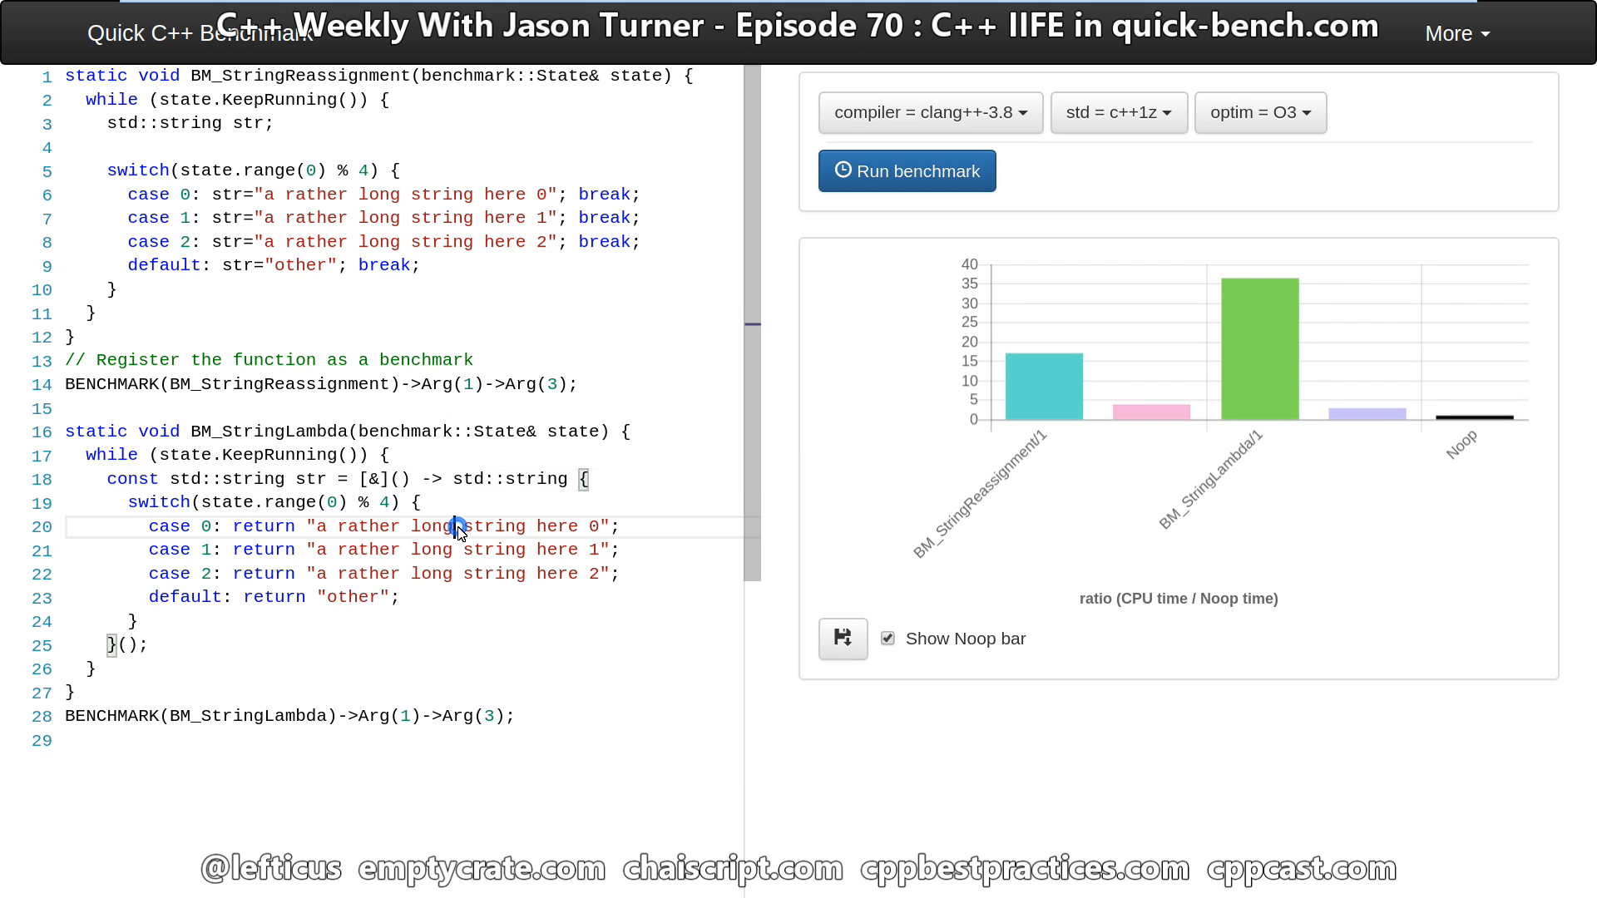
double_click(431, 528)
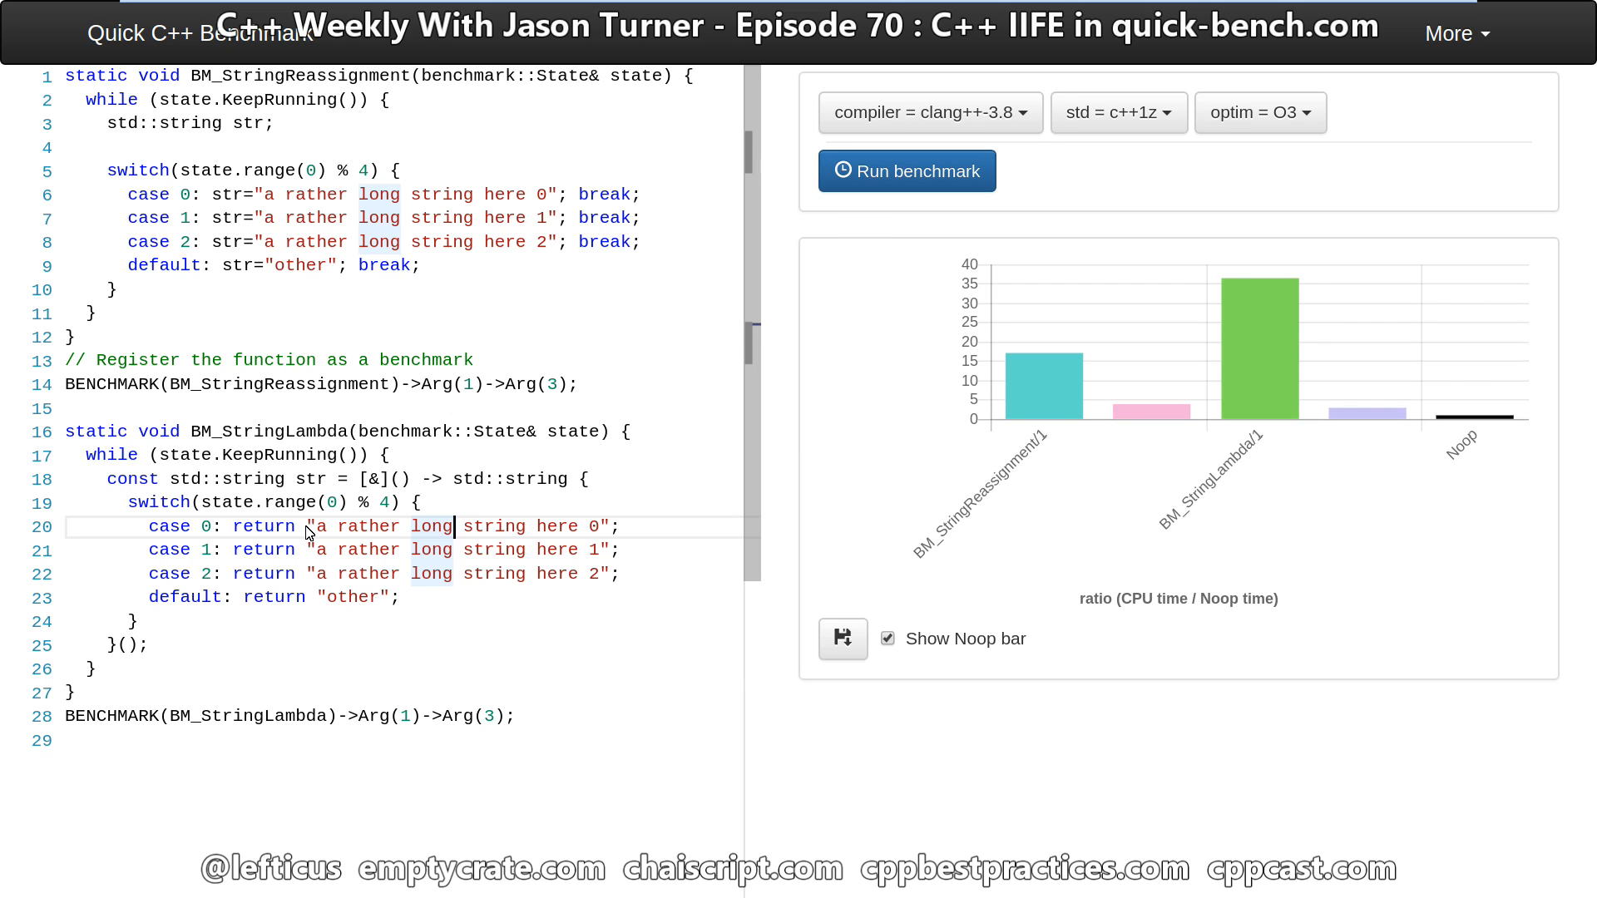
text(std::st)
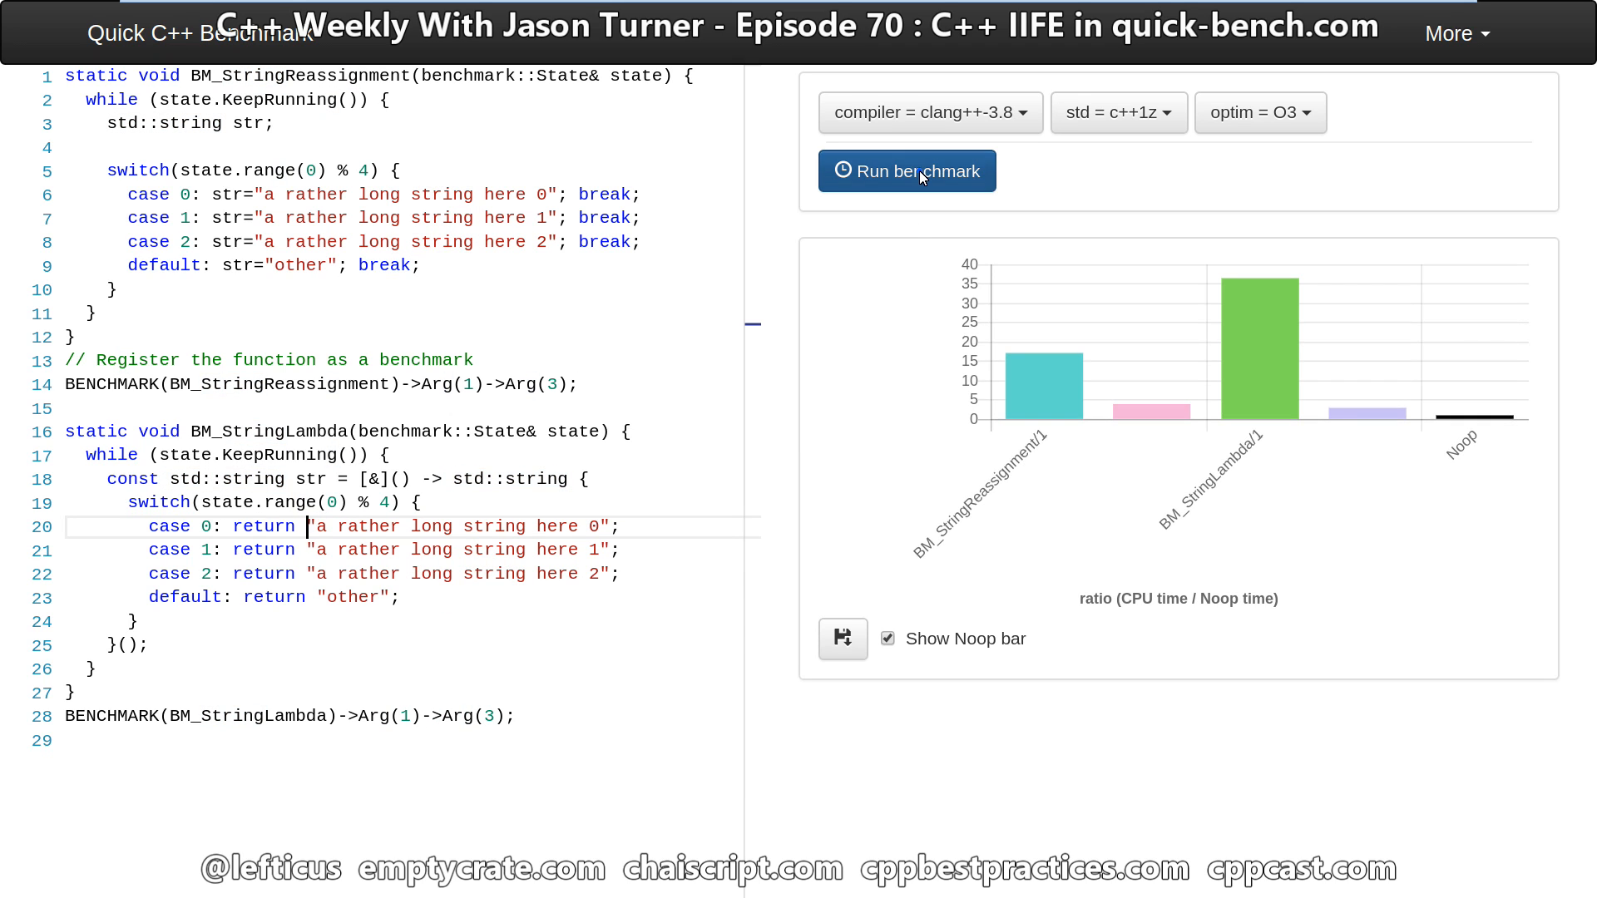
Rerun the benchmark with the explicit std::string return type to compare lambda against reassignment.
click(905, 169)
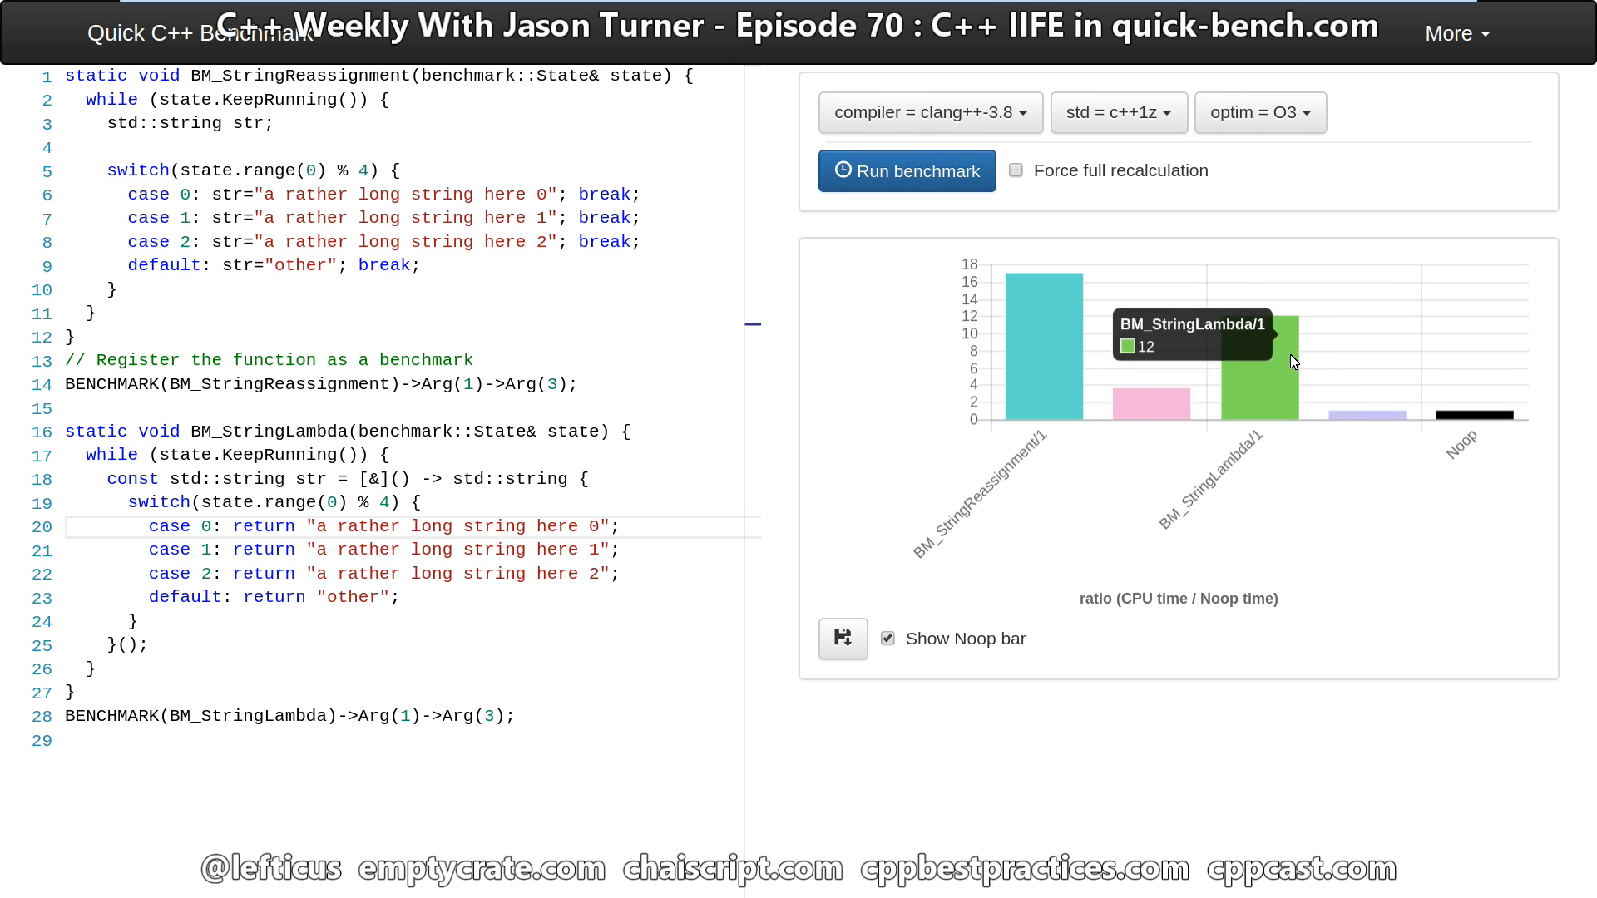
mouse_move(1291, 361)
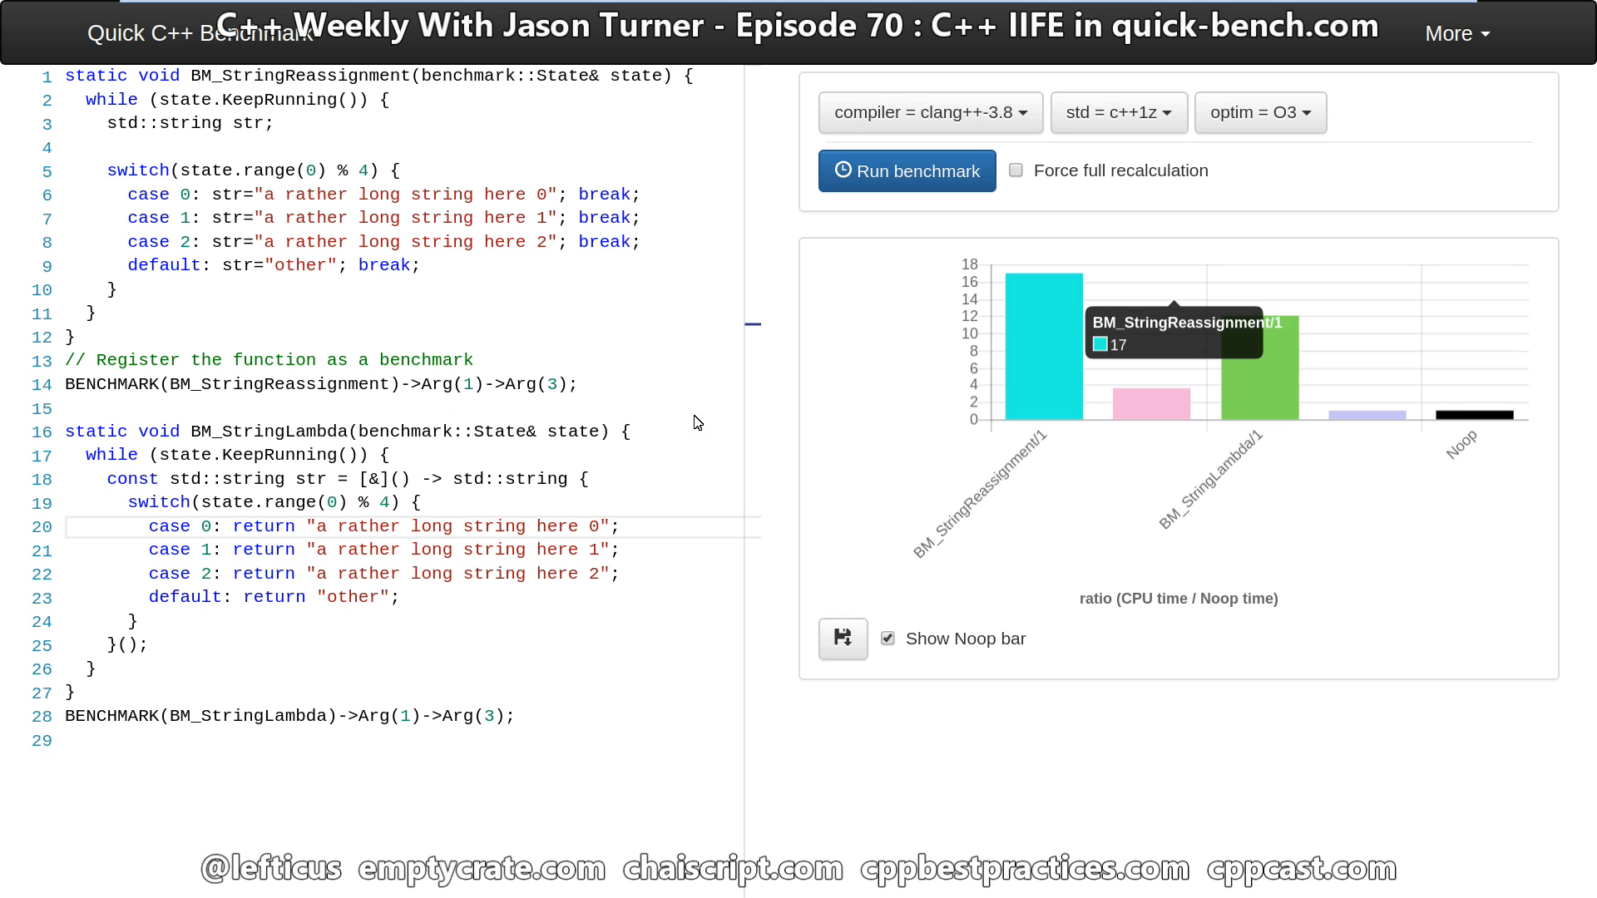
mouse_move(1019, 412)
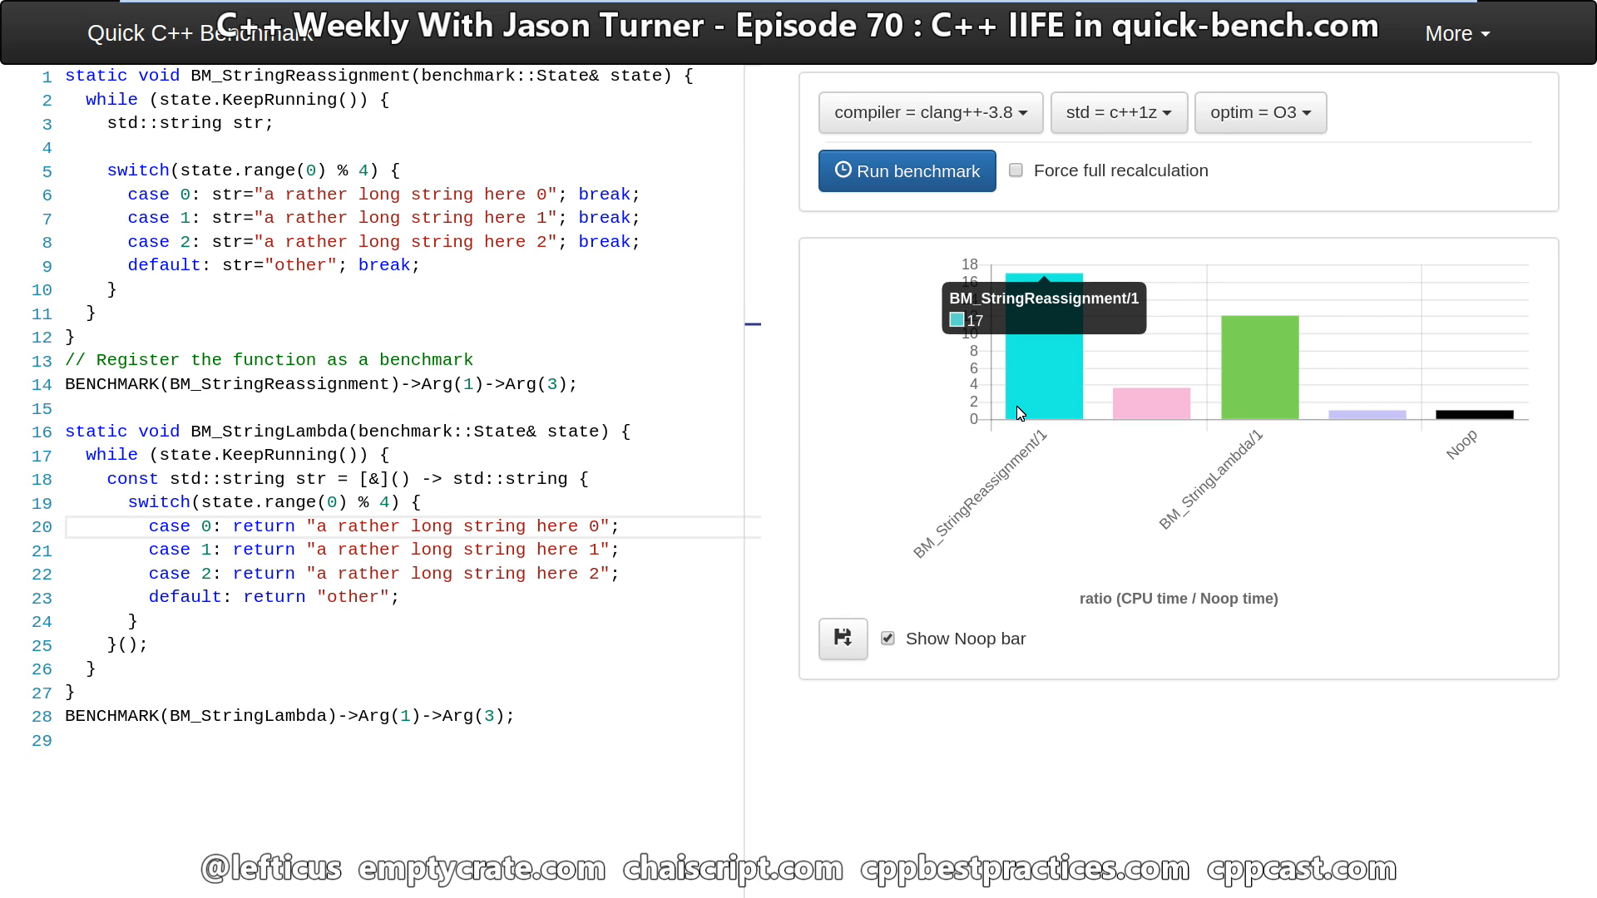